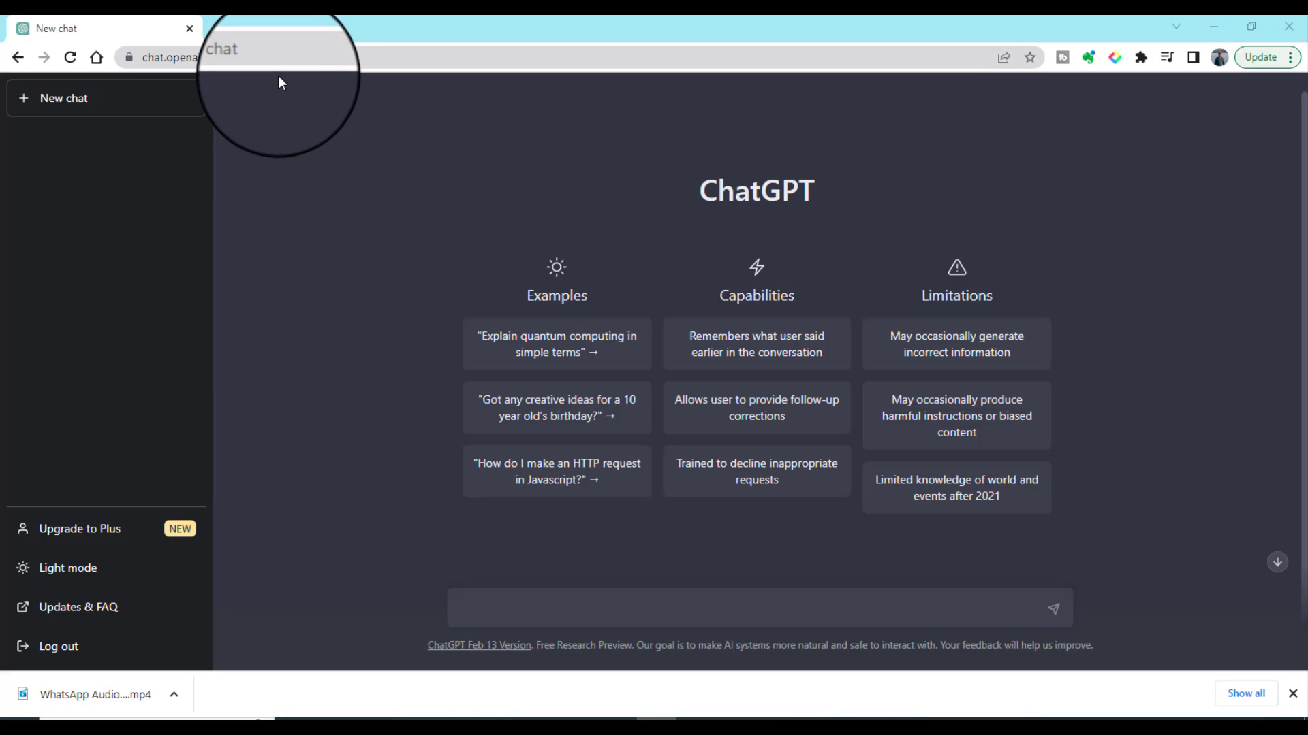
Draft a prompt asking to convert the quoted developmental plans paragraph into slide bullets
click(274, 57)
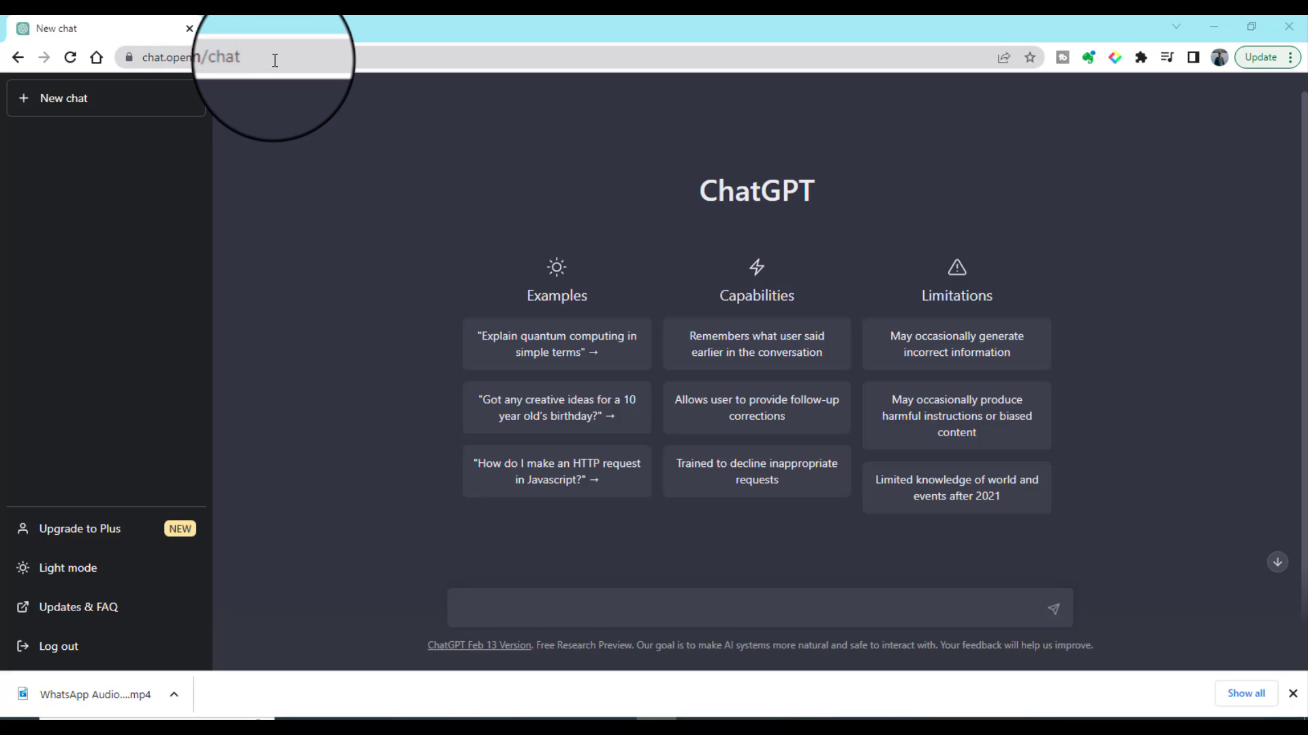
mouse_move(1080, 219)
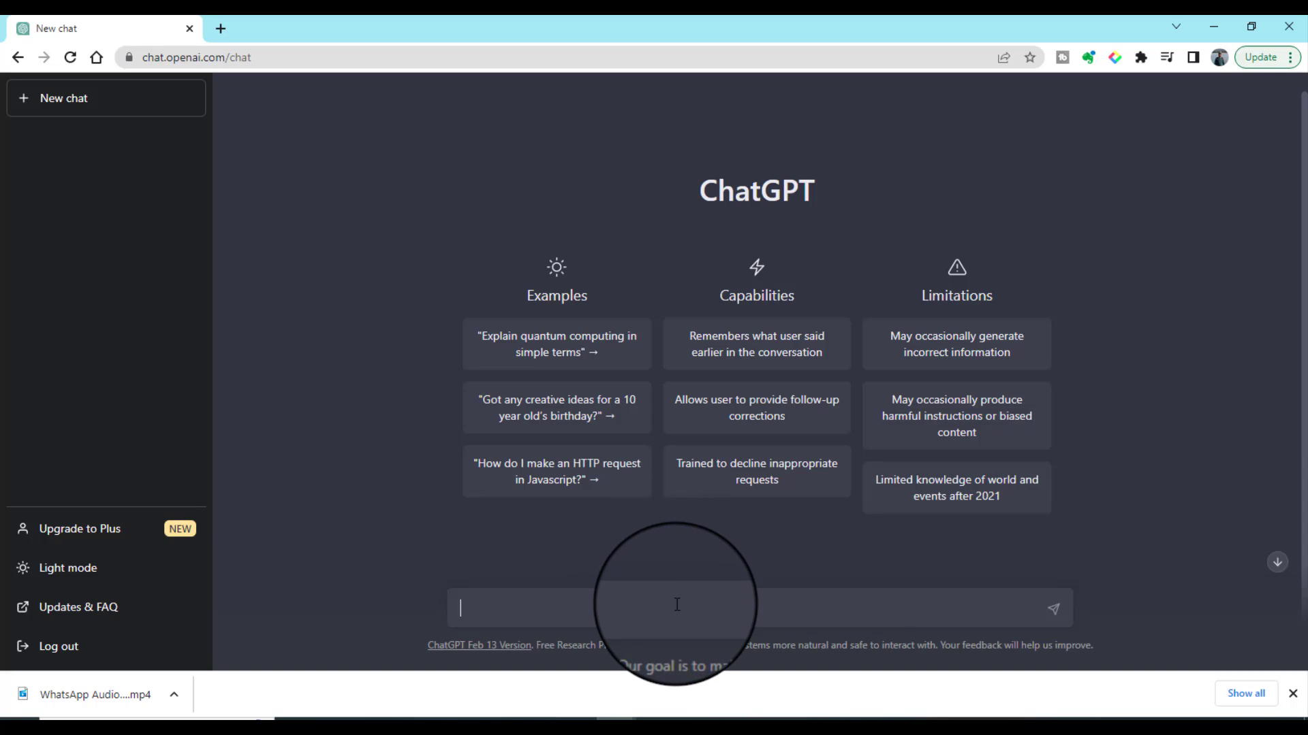
text("")
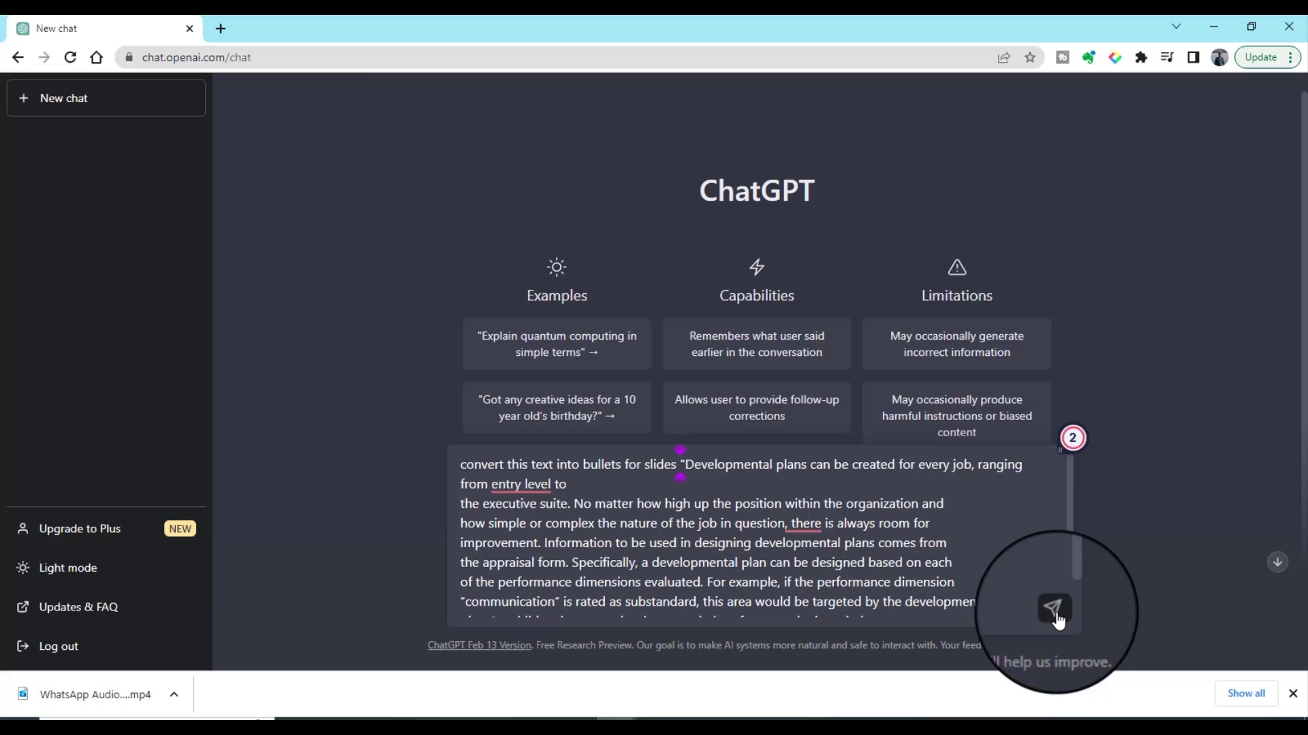
Send the bullets request and step through the three alternative answers to the third
click(1053, 609)
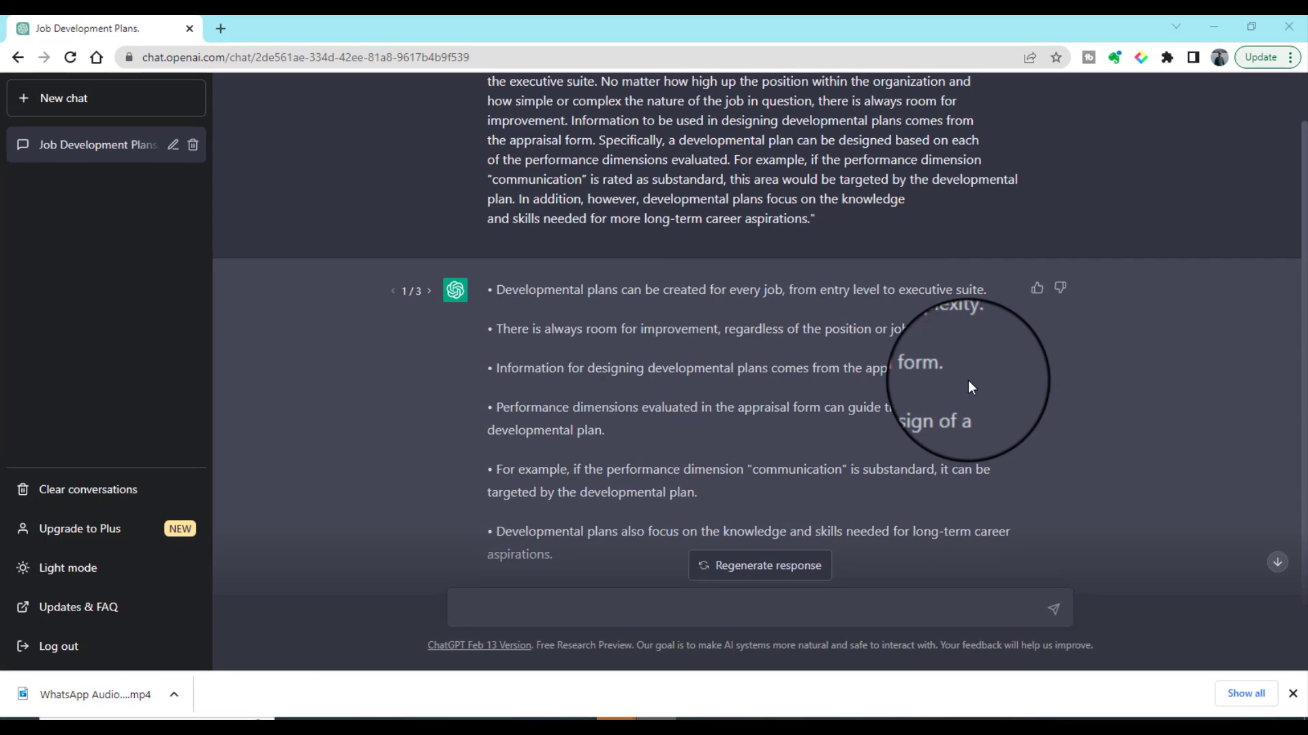
mouse_move(997, 405)
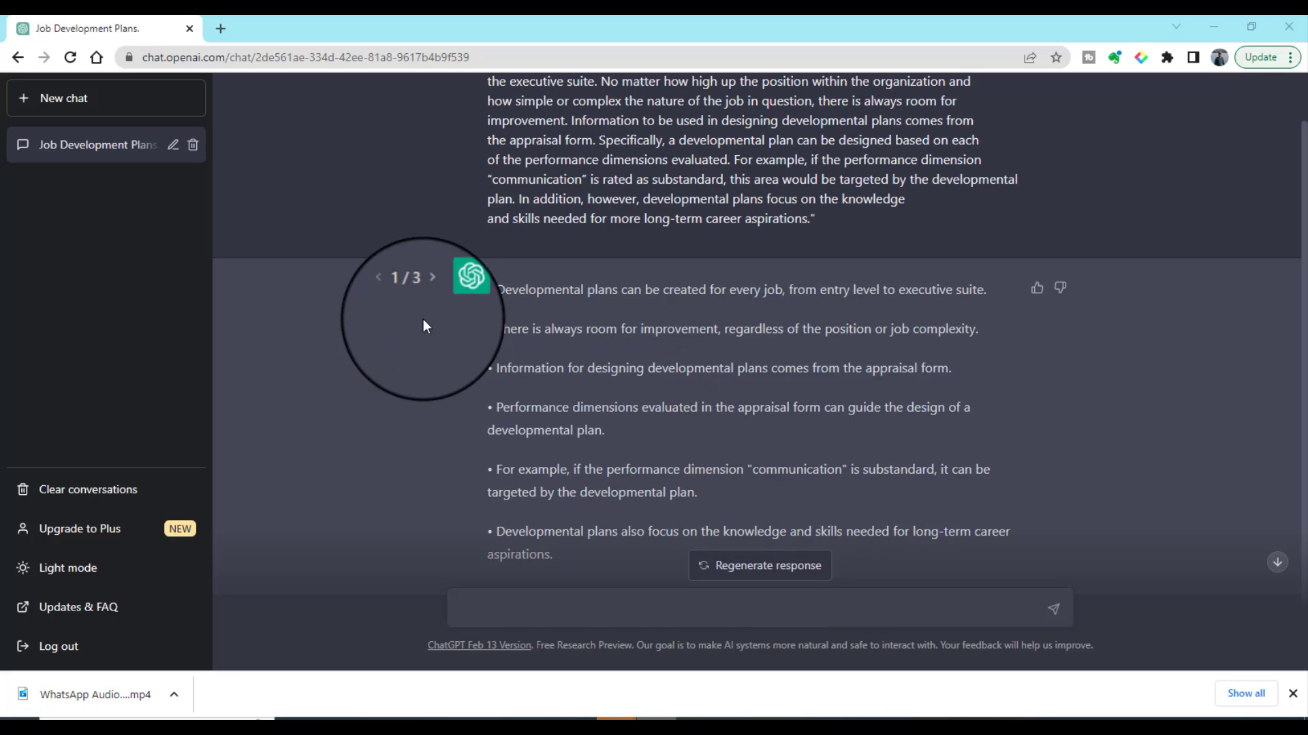
click(432, 277)
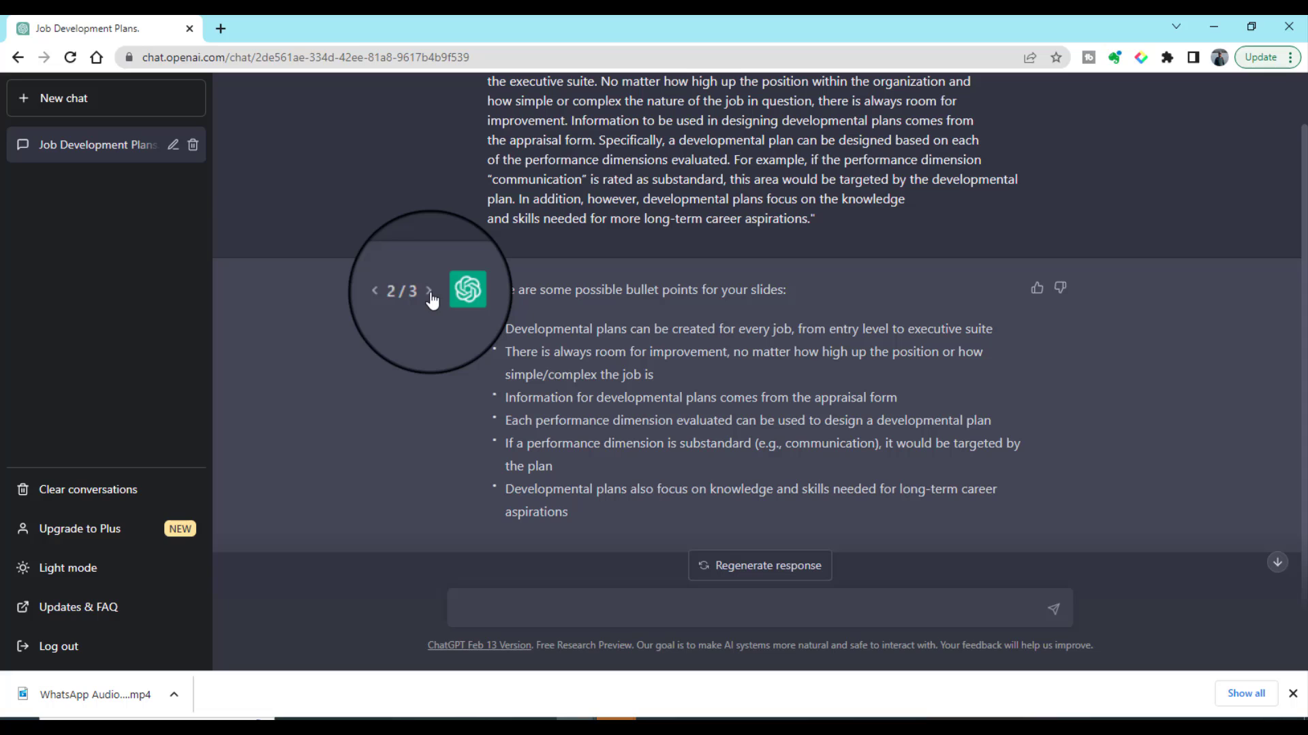
click(429, 291)
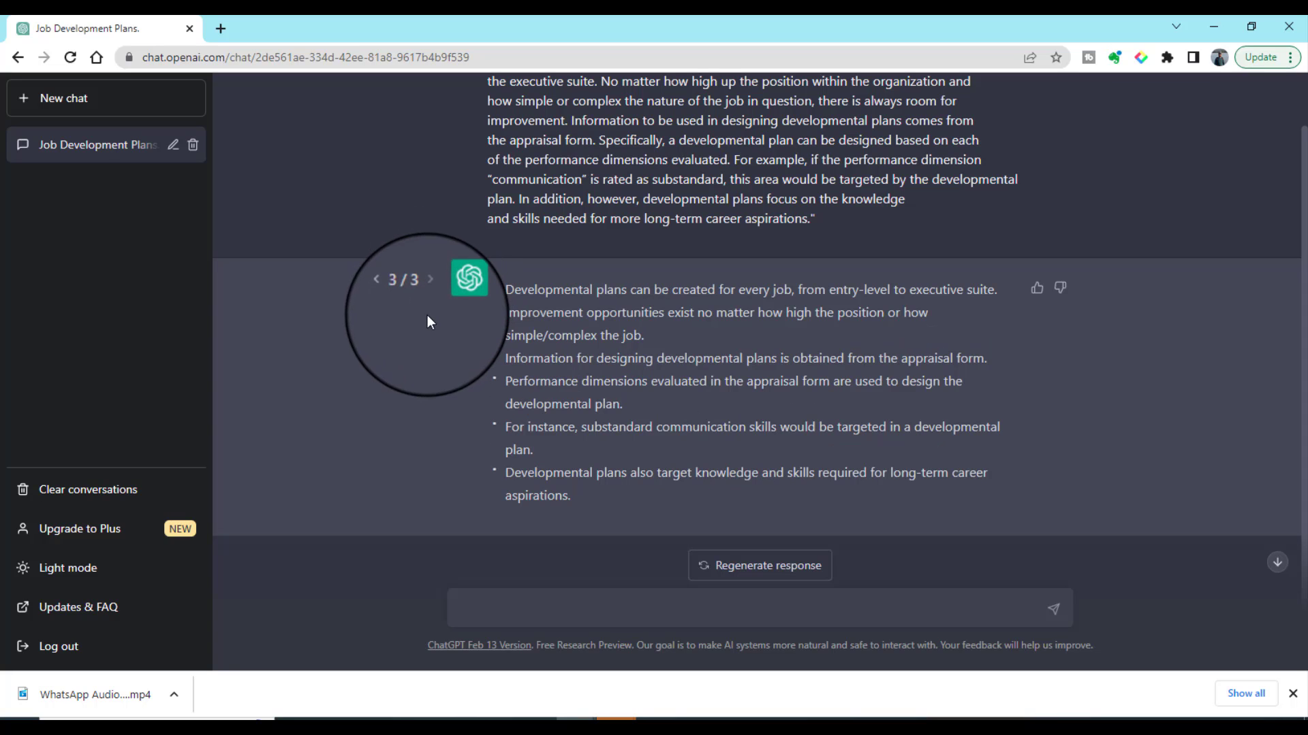
mouse_move(758, 526)
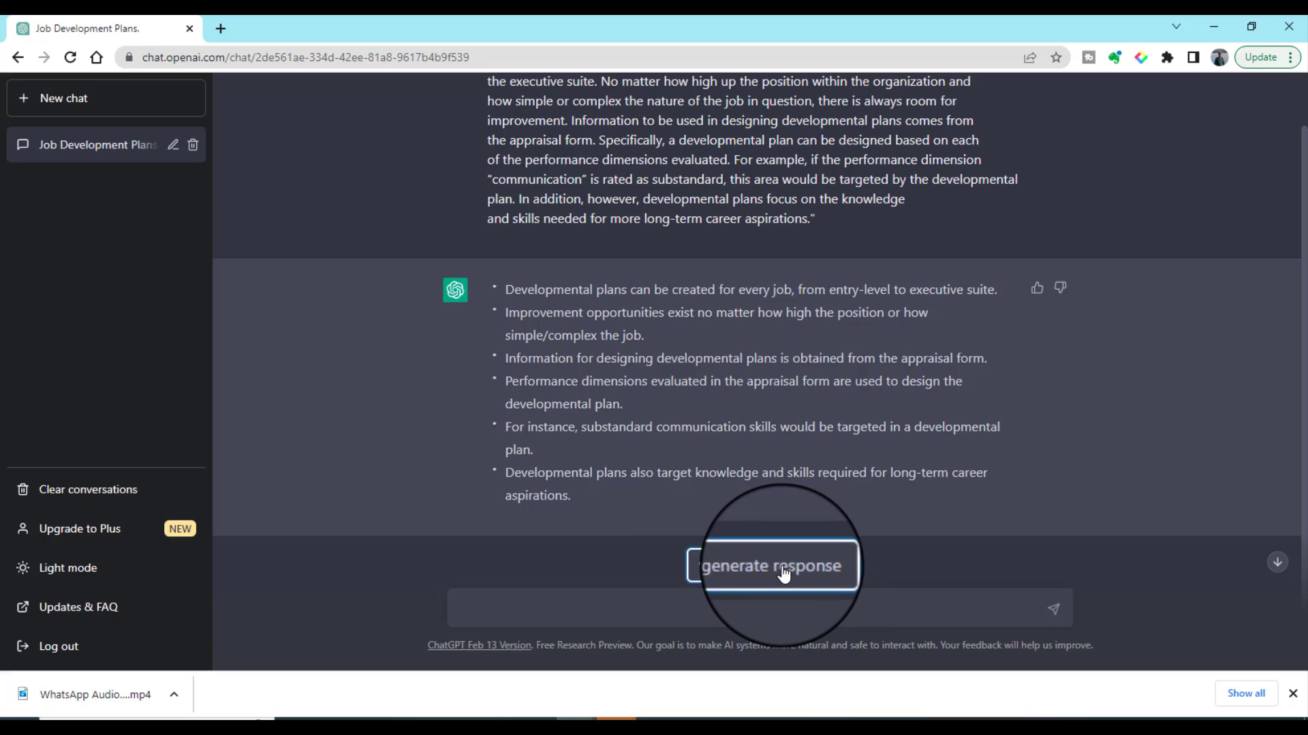
Regenerate the response to get a fresh set of developmental plans bullets
click(770, 566)
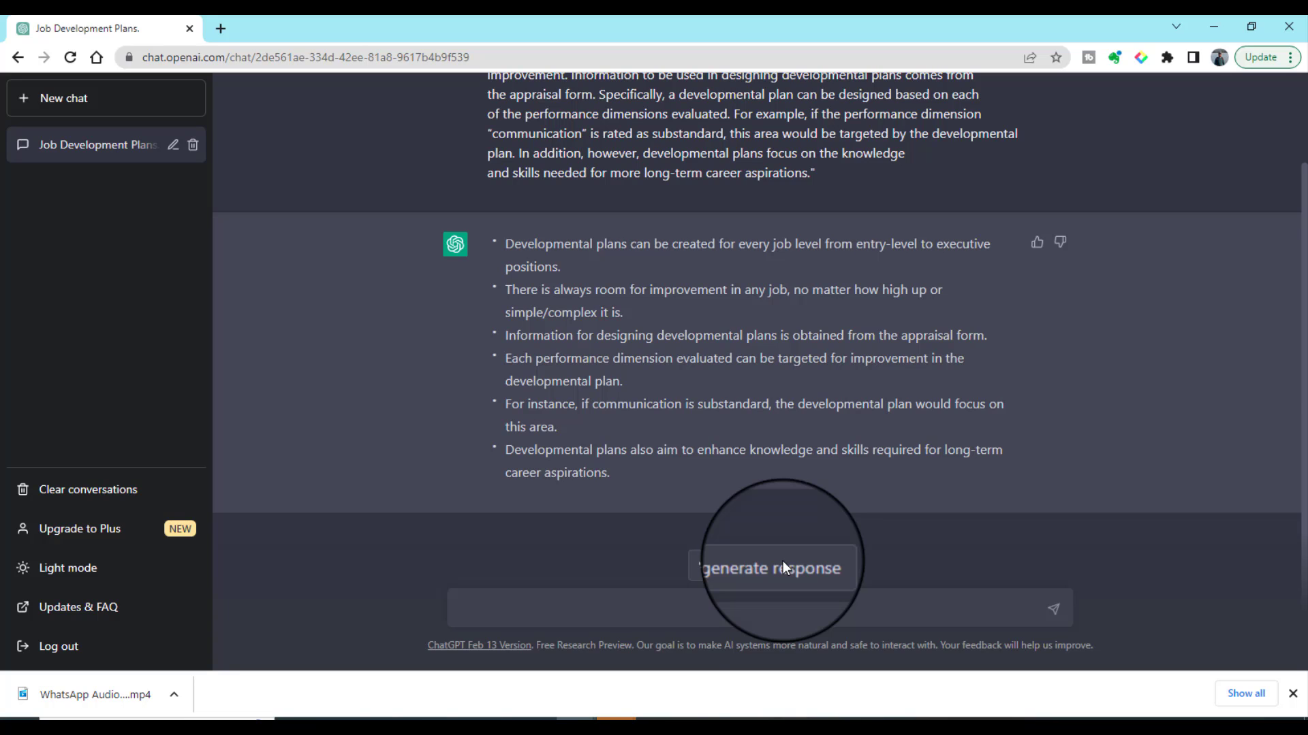
mouse_move(664, 609)
text(write t)
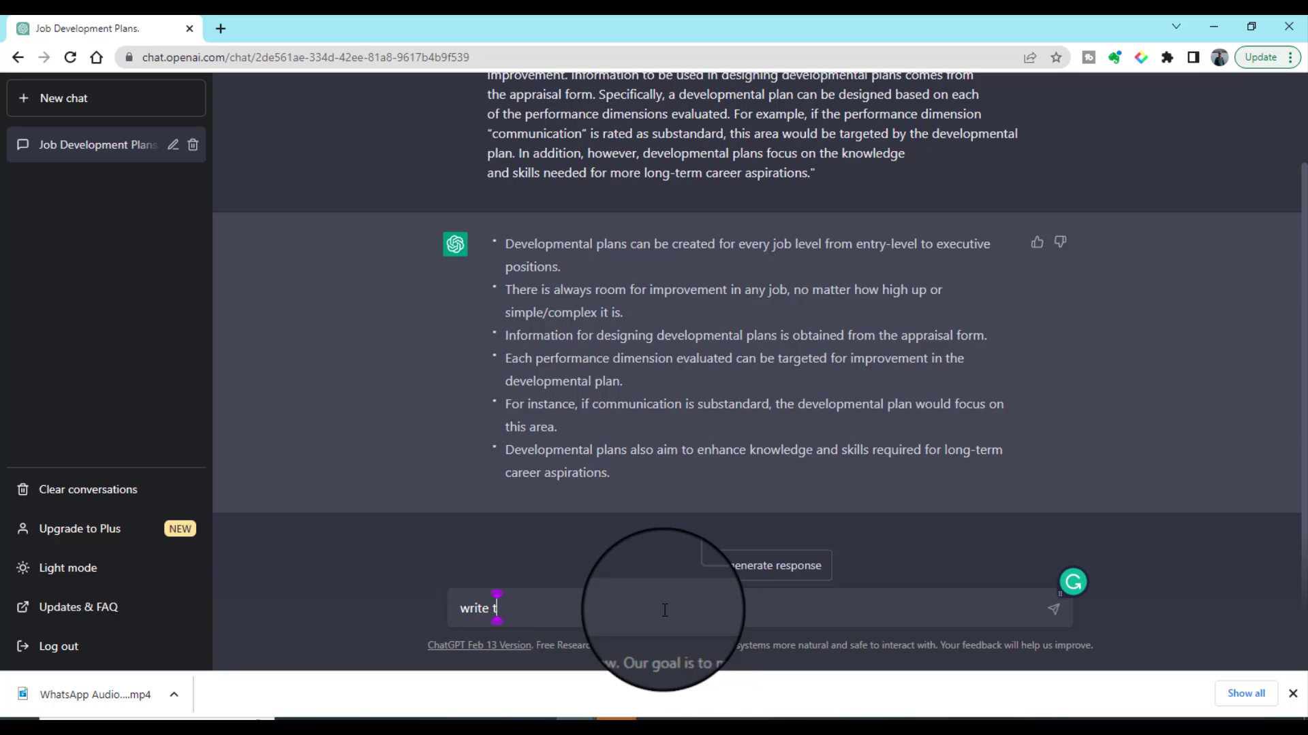
Ask ChatGPT to write these bullets in academic style and send it
text(hese bullets in)
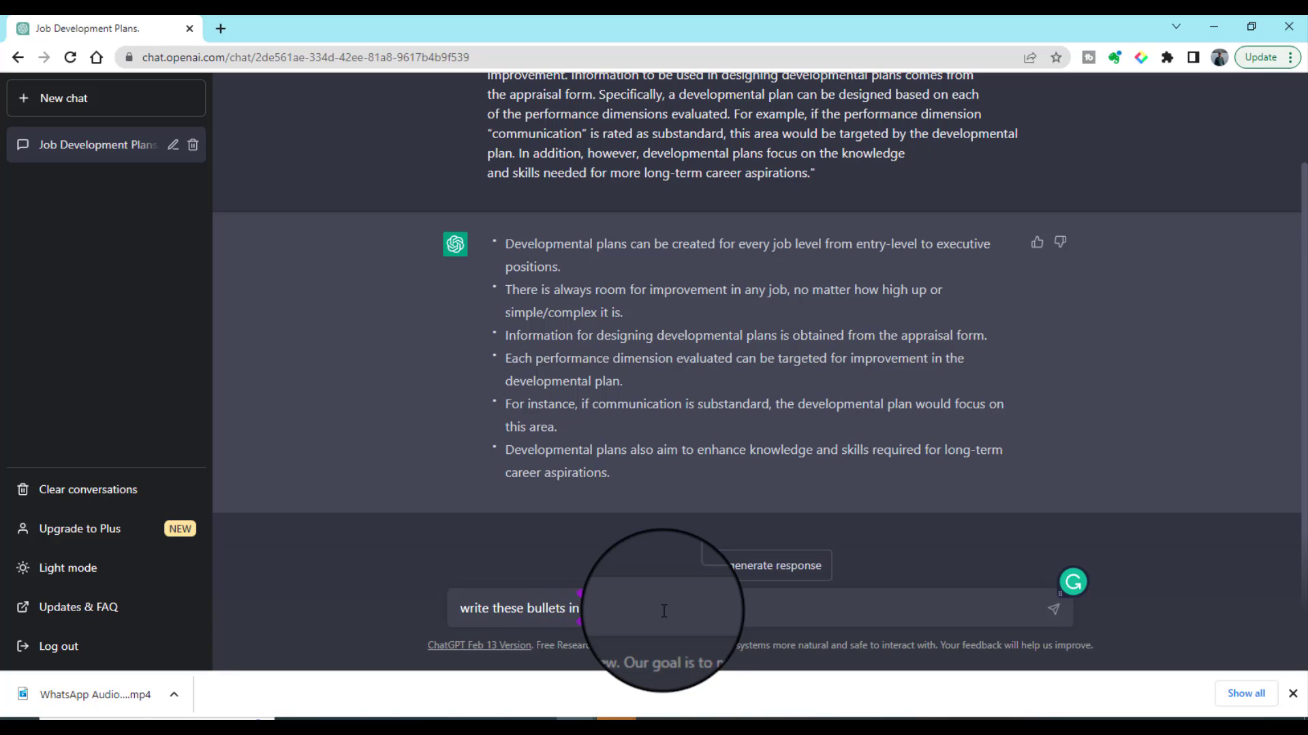
text(emic style)
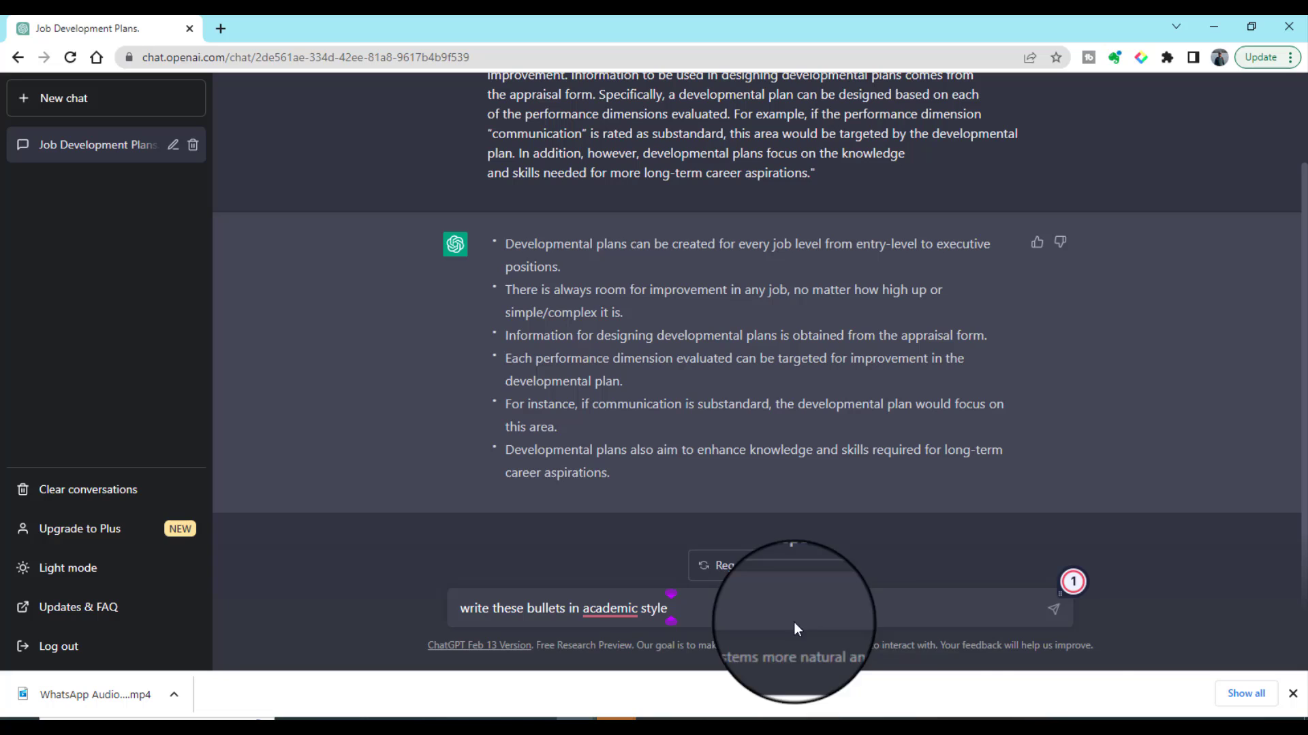
click(1053, 609)
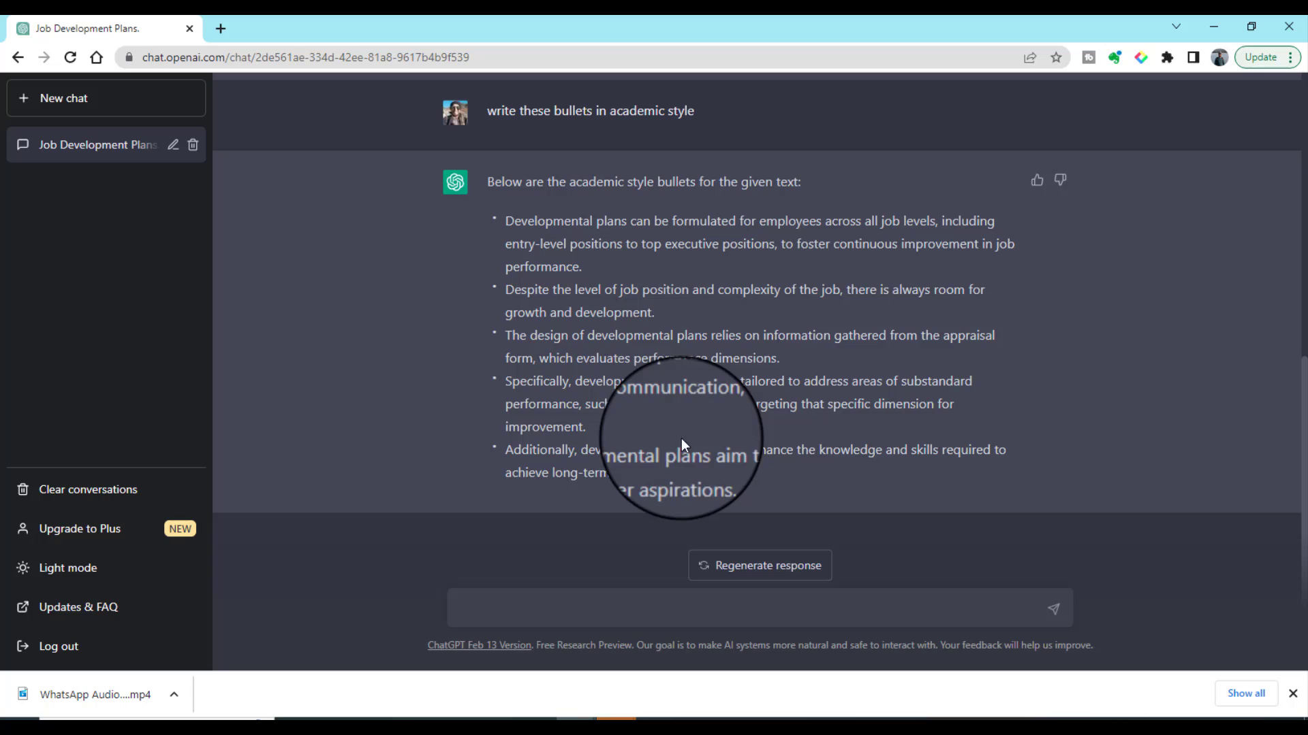
mouse_move(612, 581)
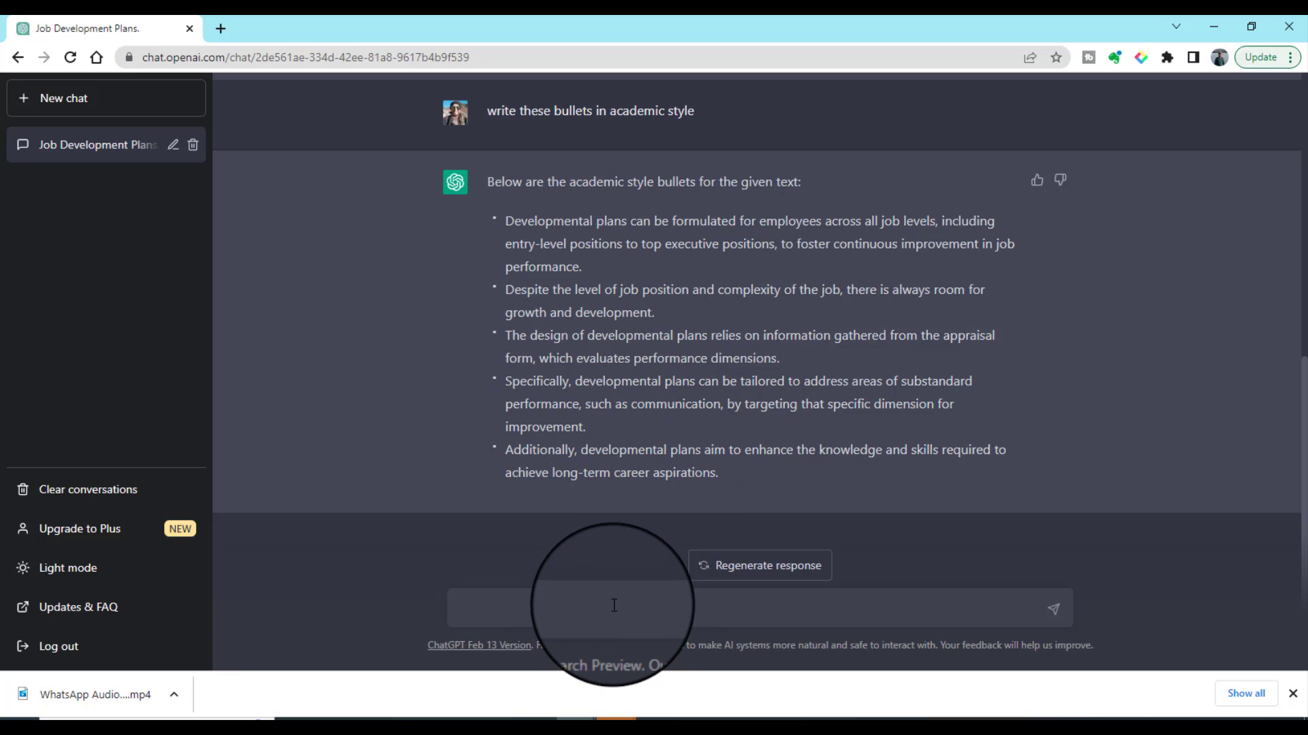
mouse_move(610, 609)
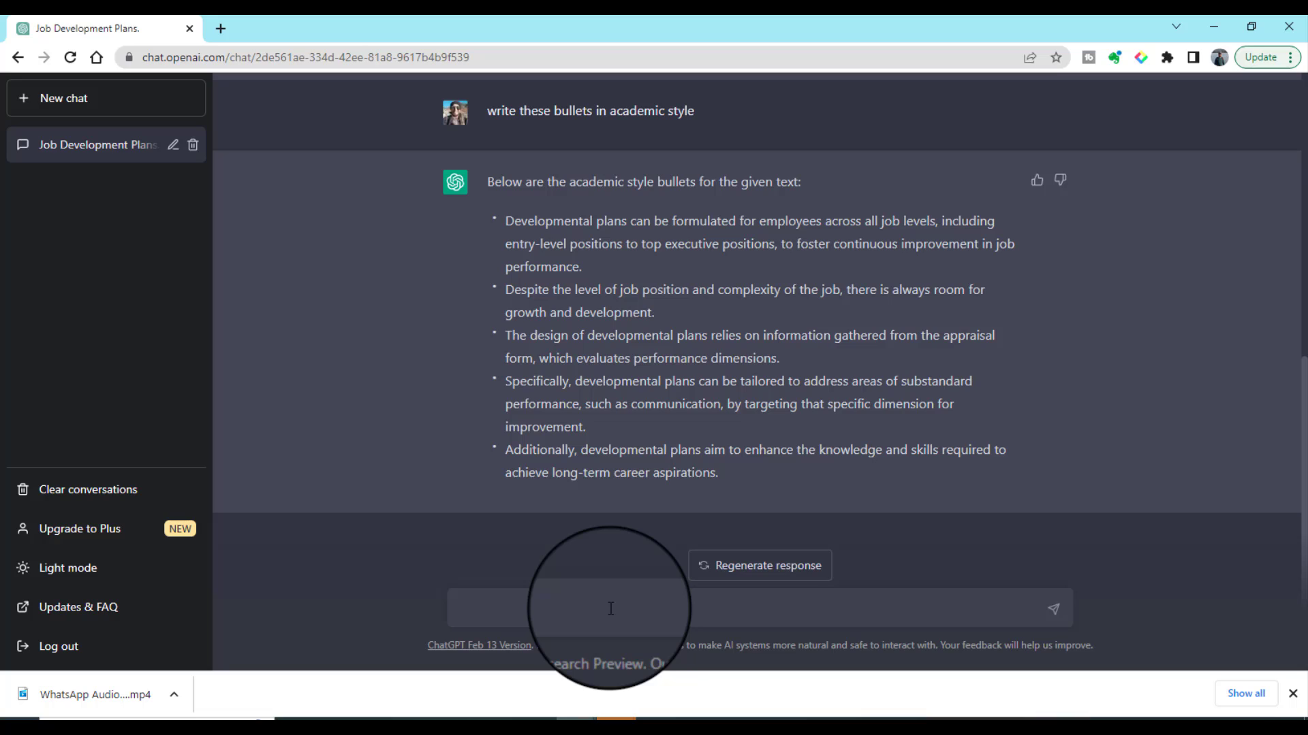
Ask for bullets with minimum text on the developmental plans passage
text(prov)
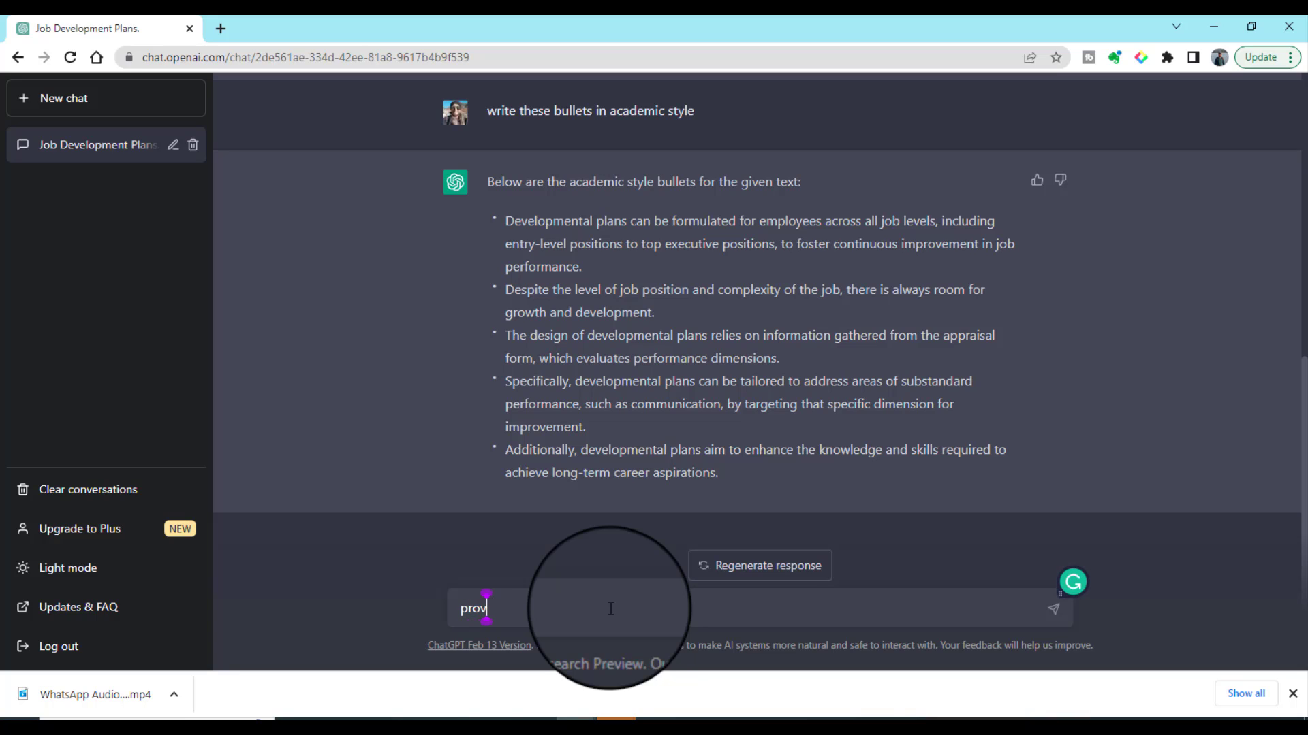
text(ide)
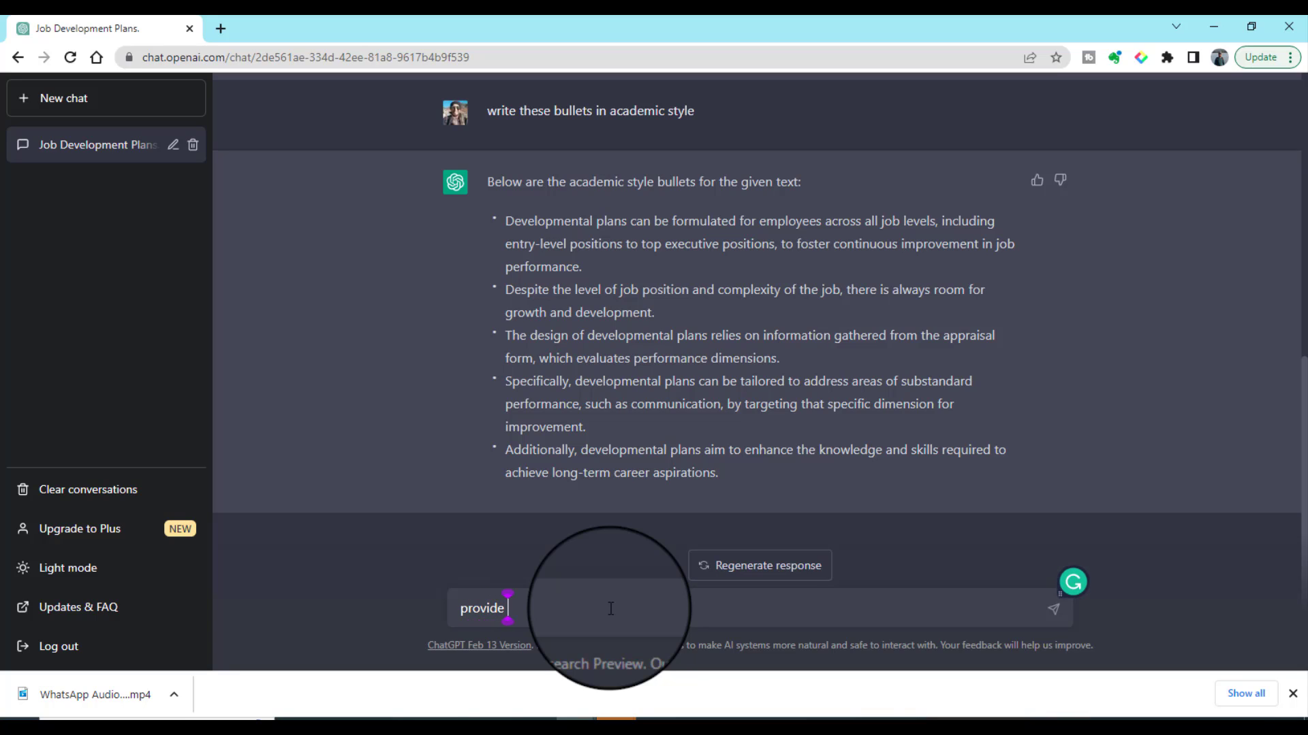
text(bul)
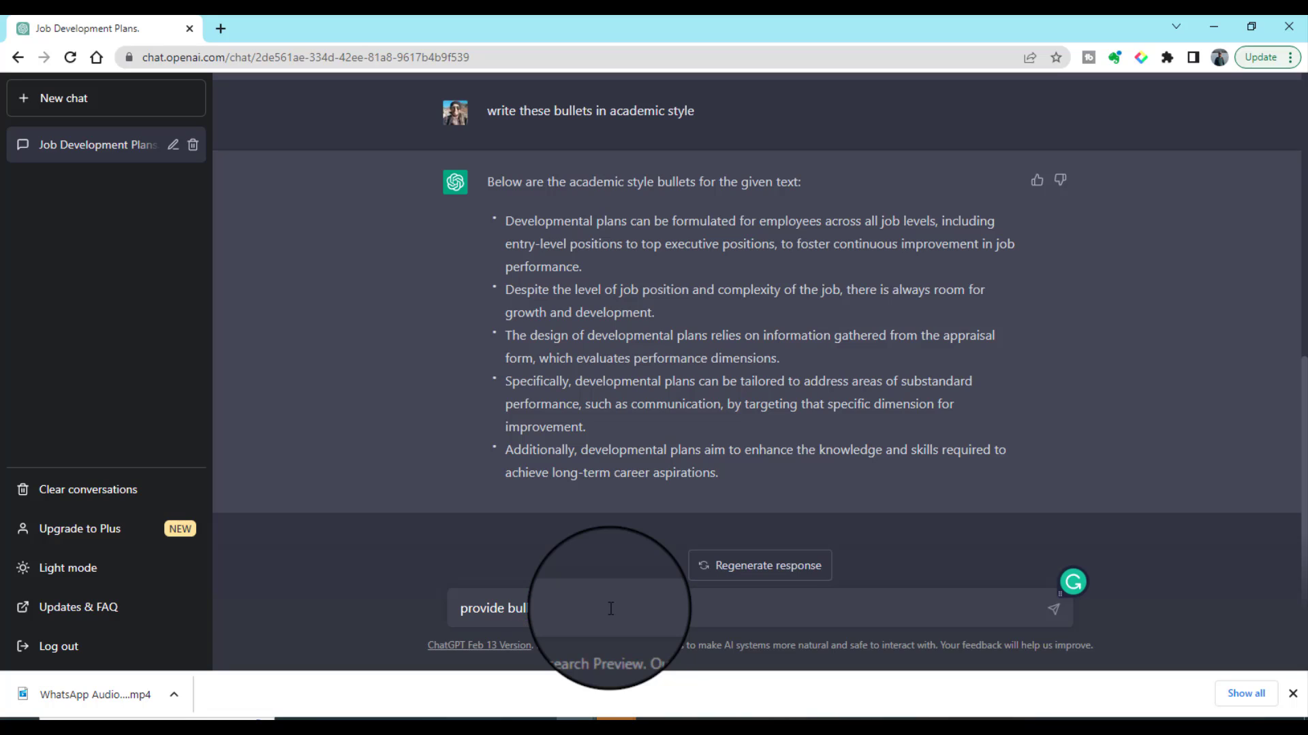
text(with)
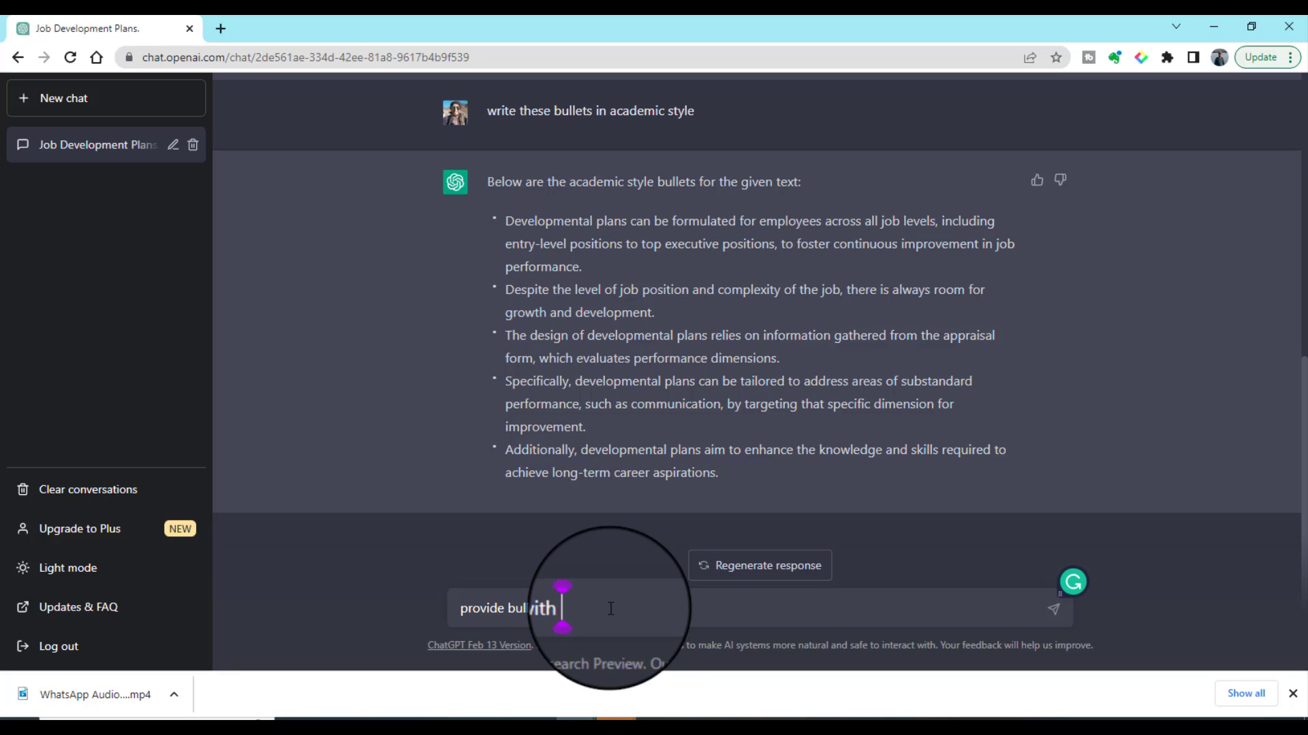
text(minimum)
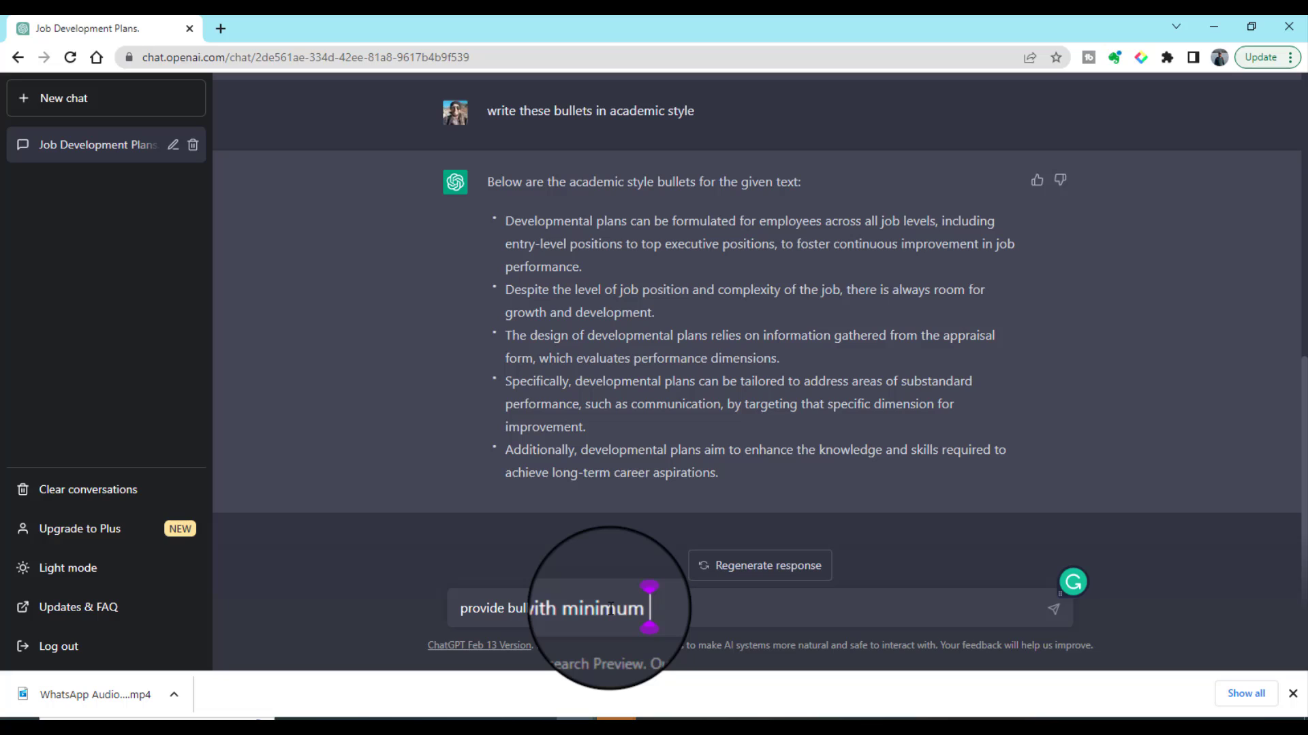
text(text)
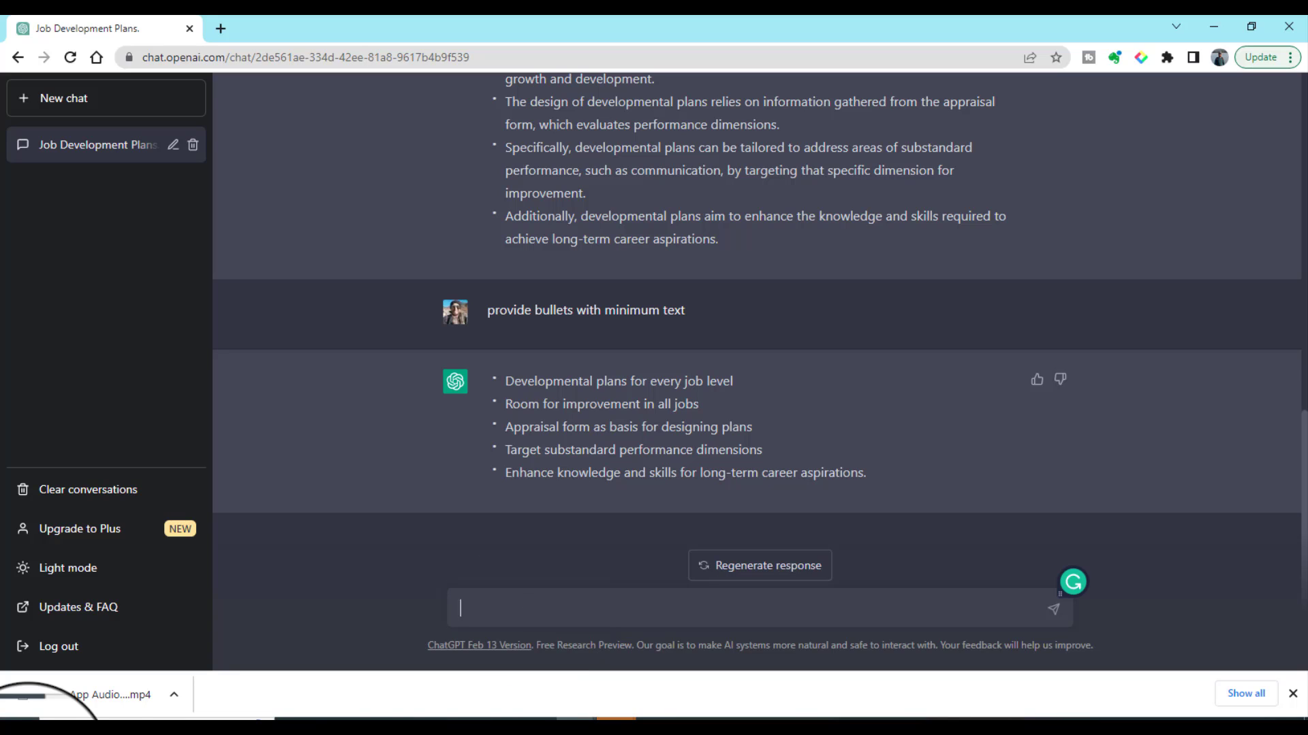
Send a request to create slides on the topic of performance management
text(create)
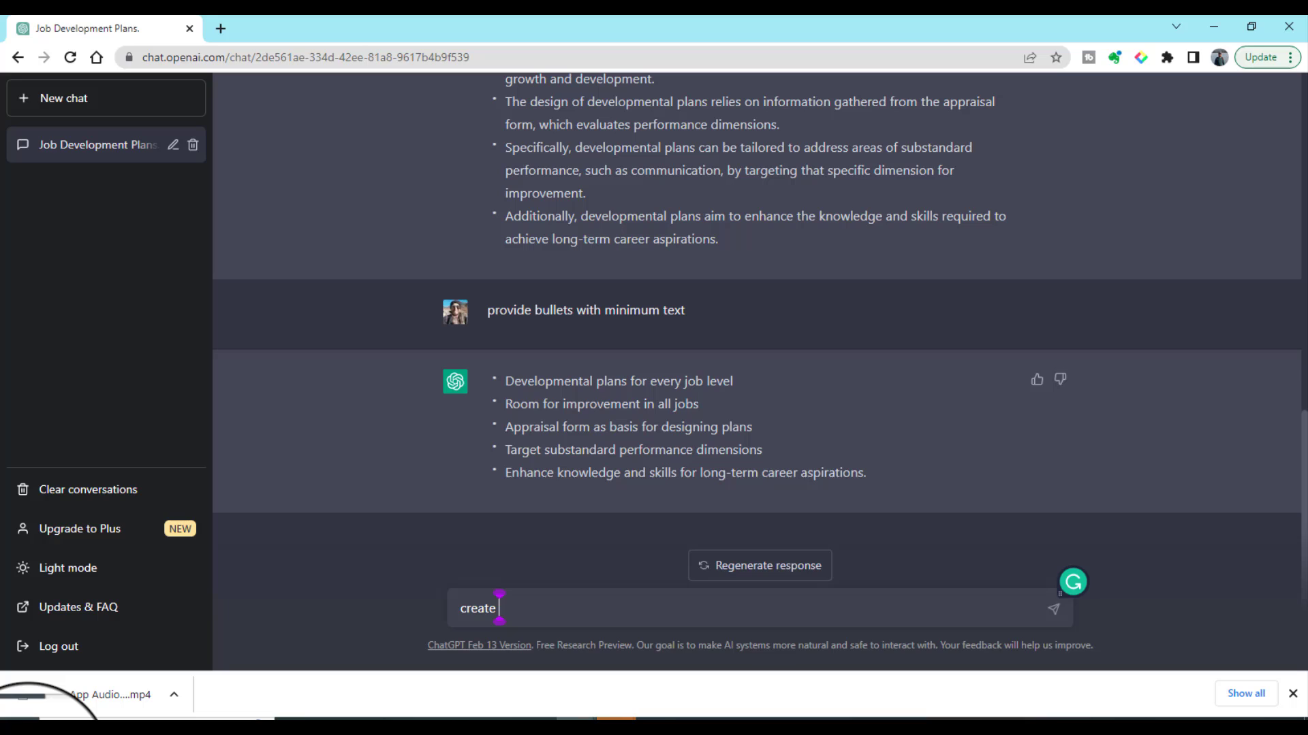
text(slides o)
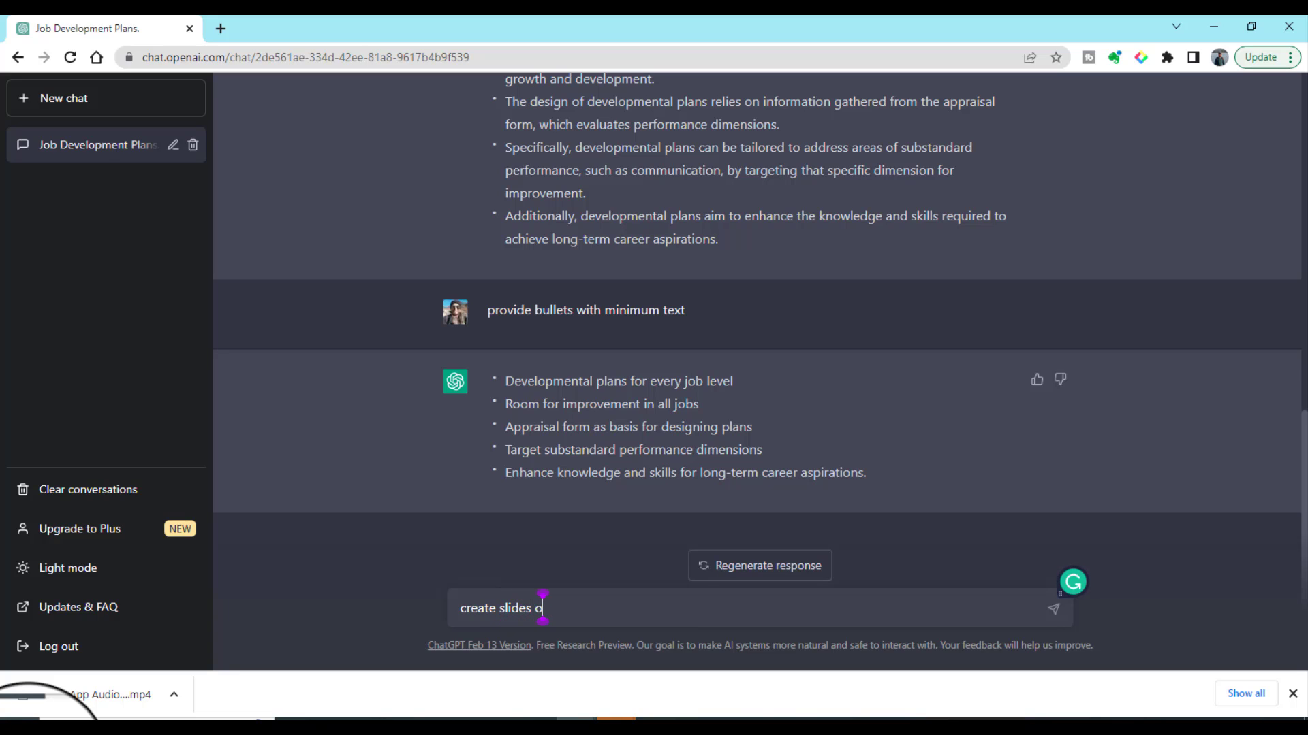
text(n topic of)
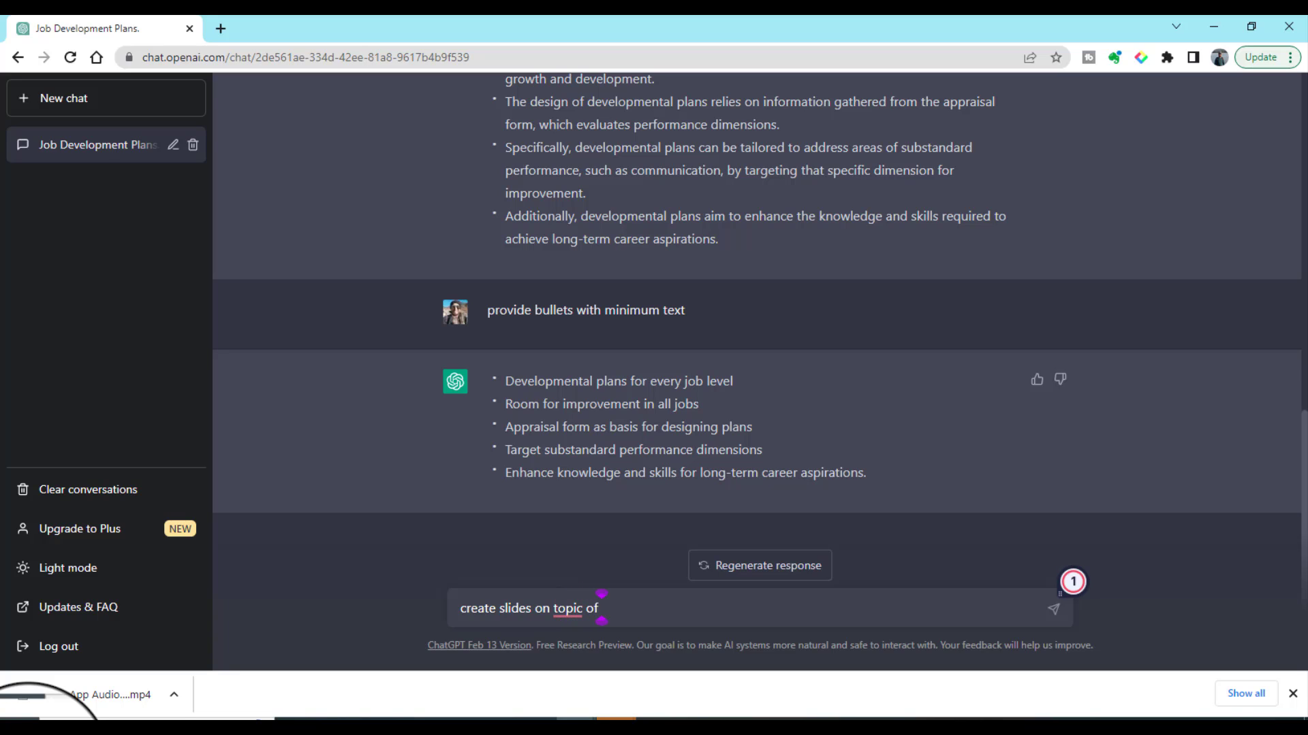
text(pe)
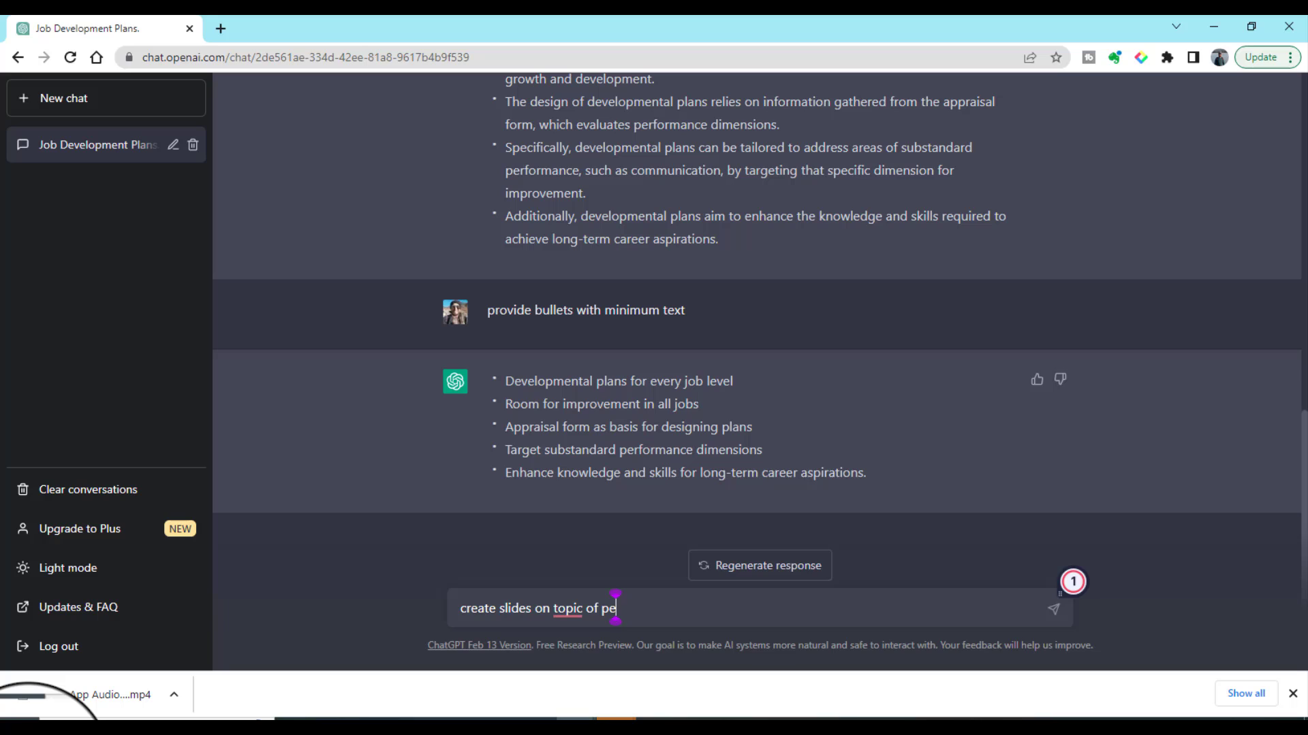
text(rfor)
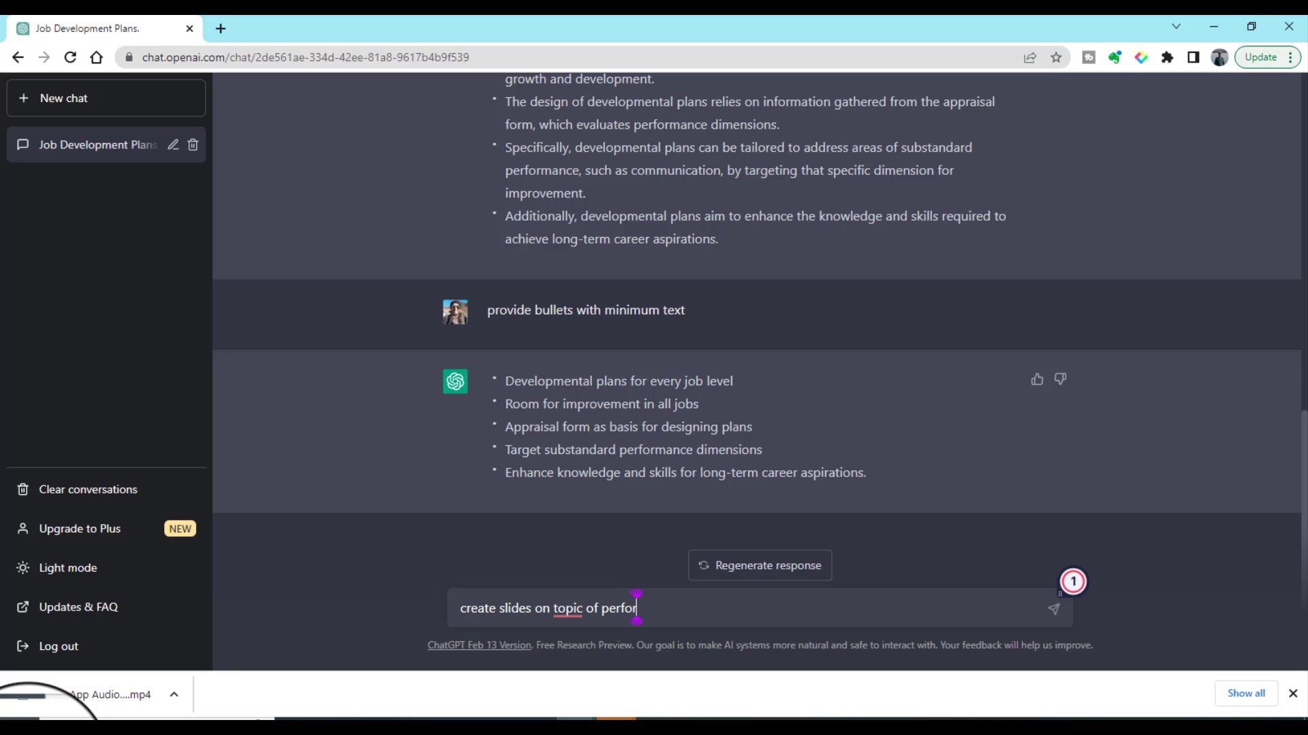
text(mance)
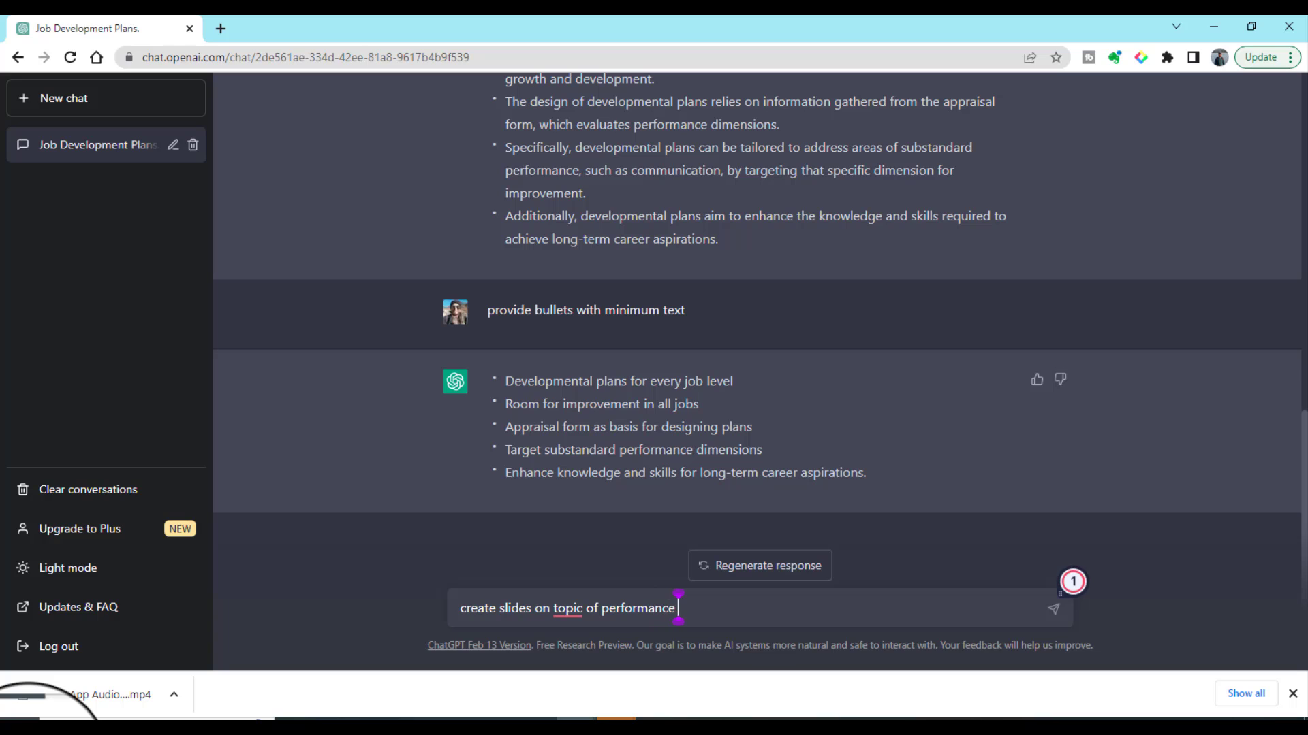
text(mana)
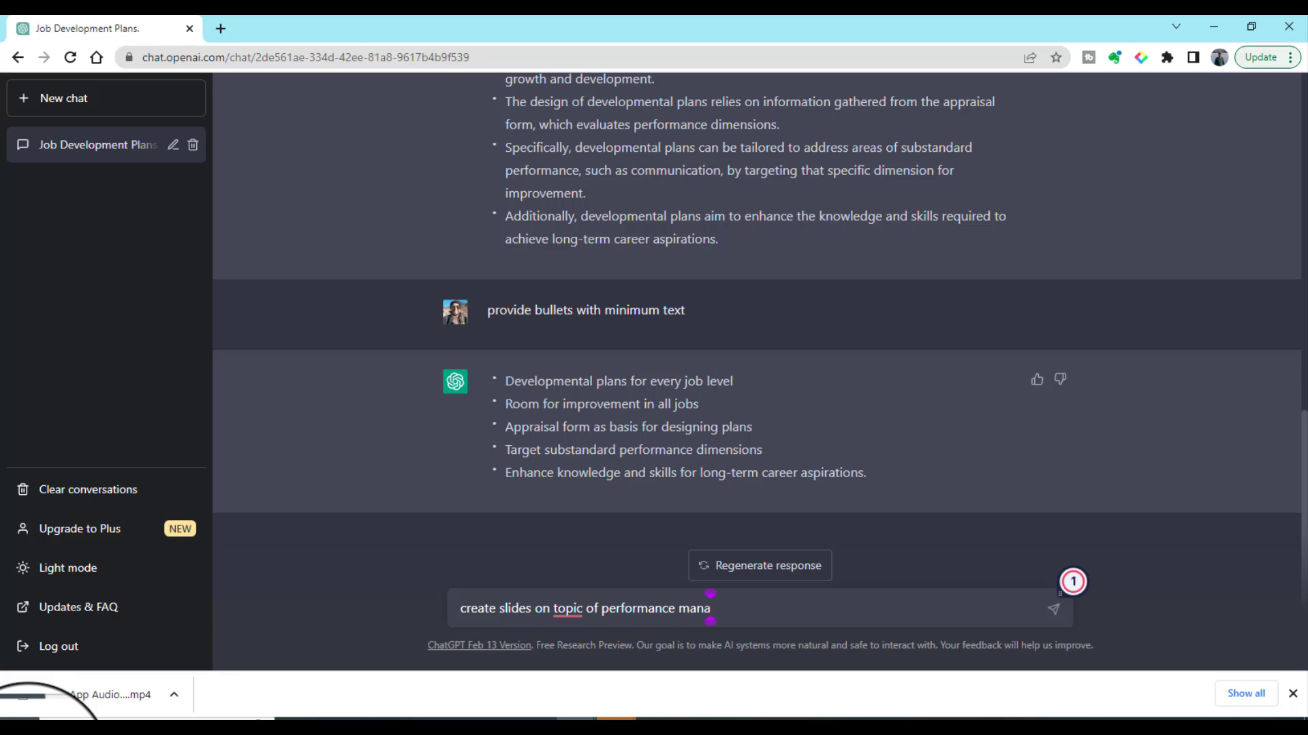
text(gement)
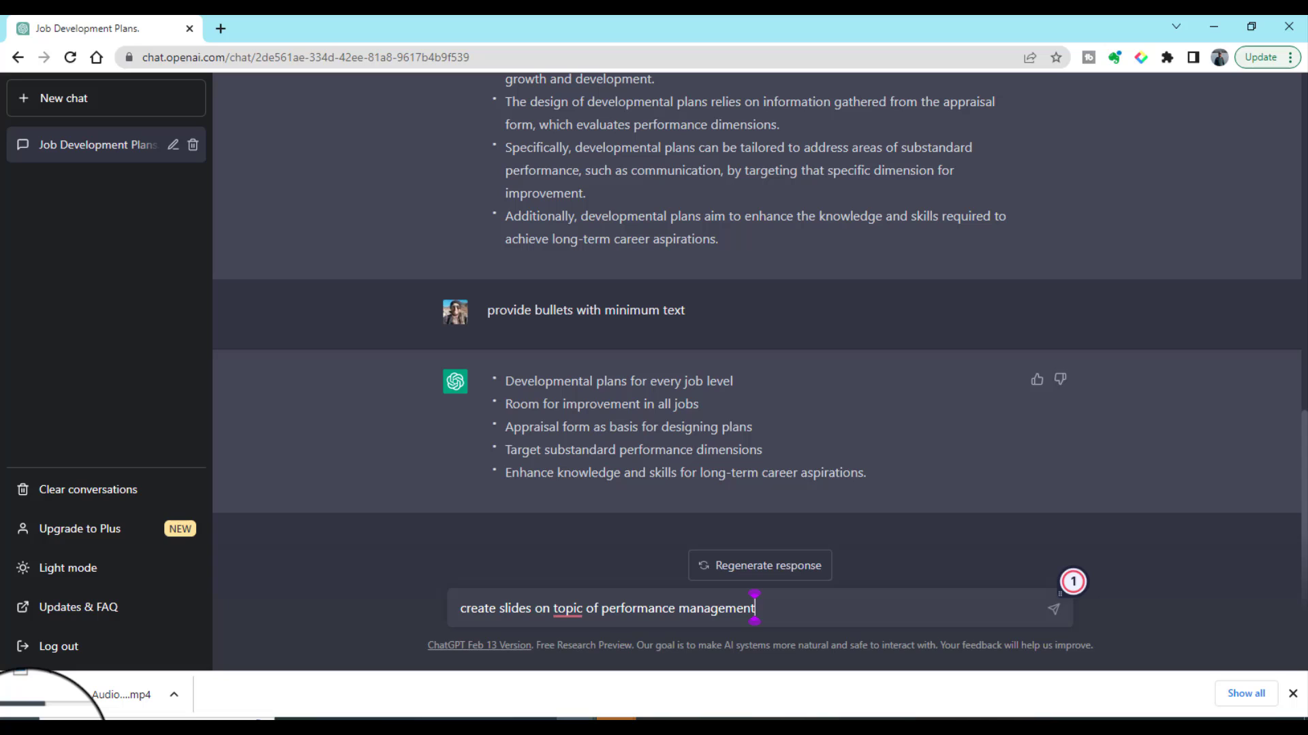
click(1053, 609)
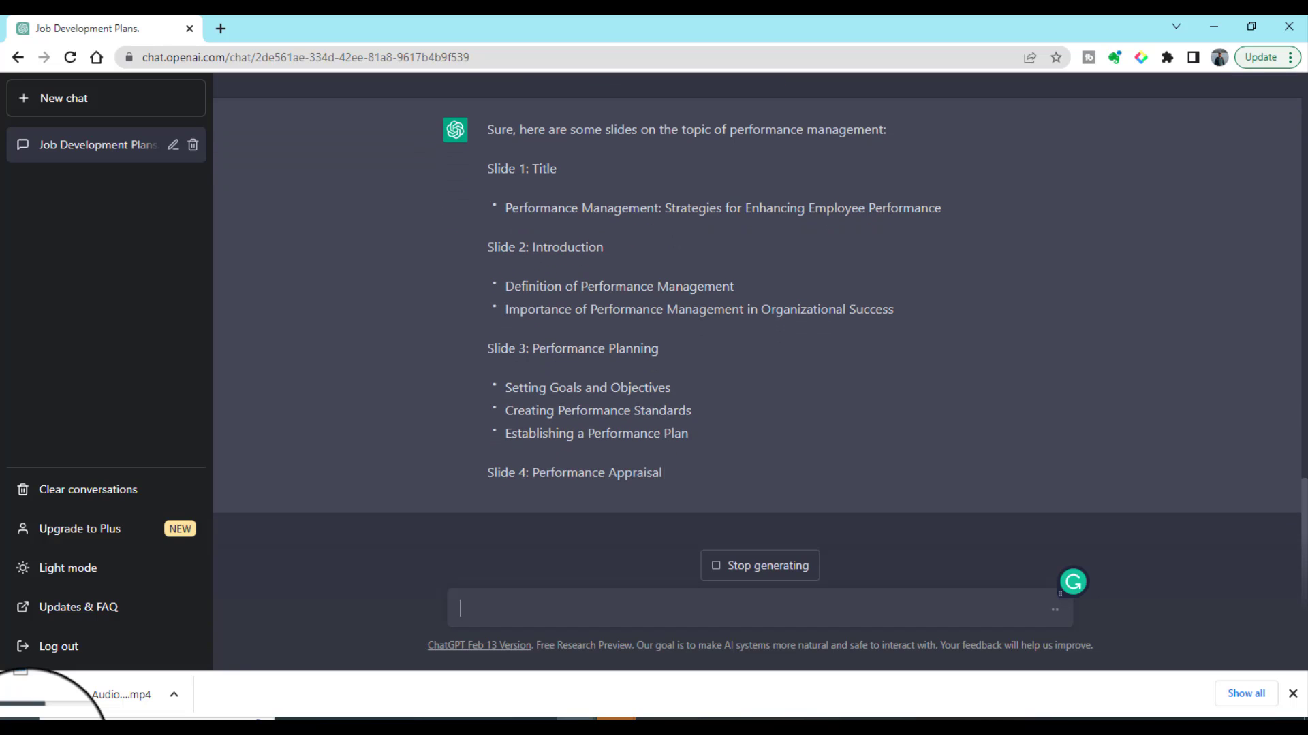
Scroll through the generated outline of title, introduction, planning and appraisal slides
scroll(down, 3)
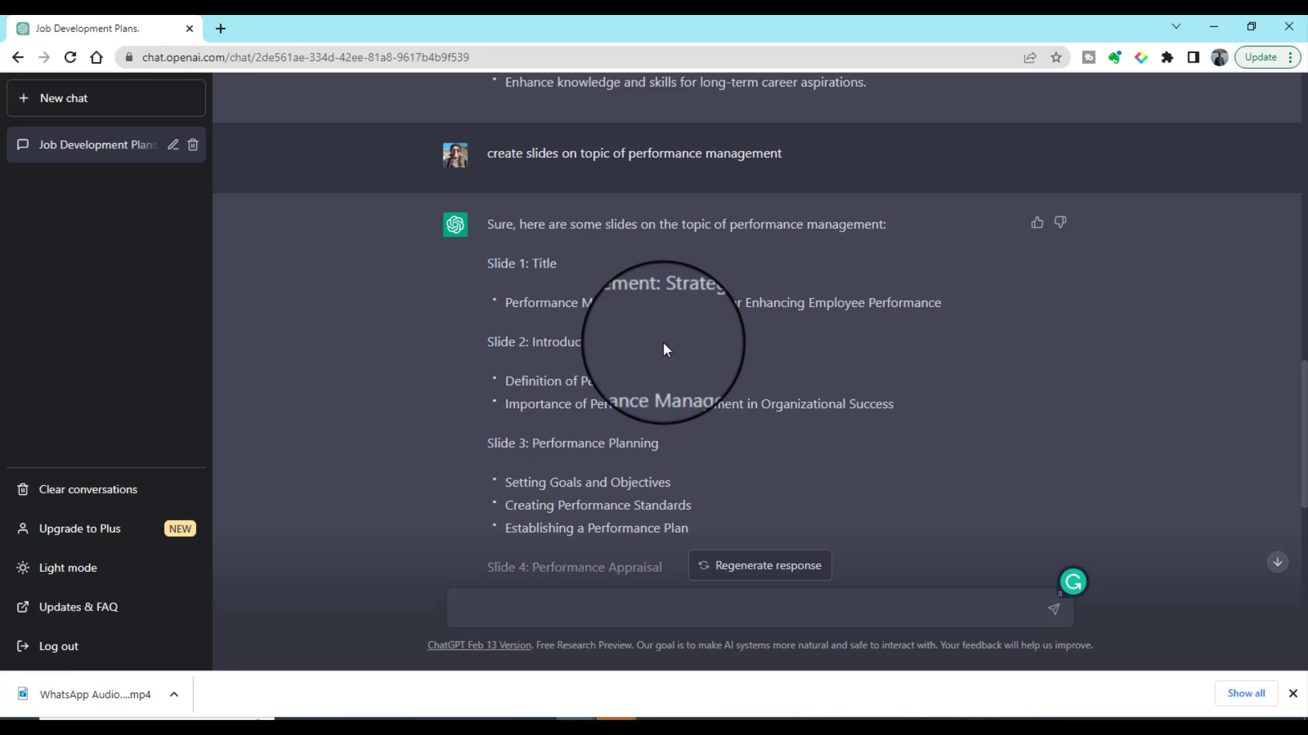
scroll(down, 3)
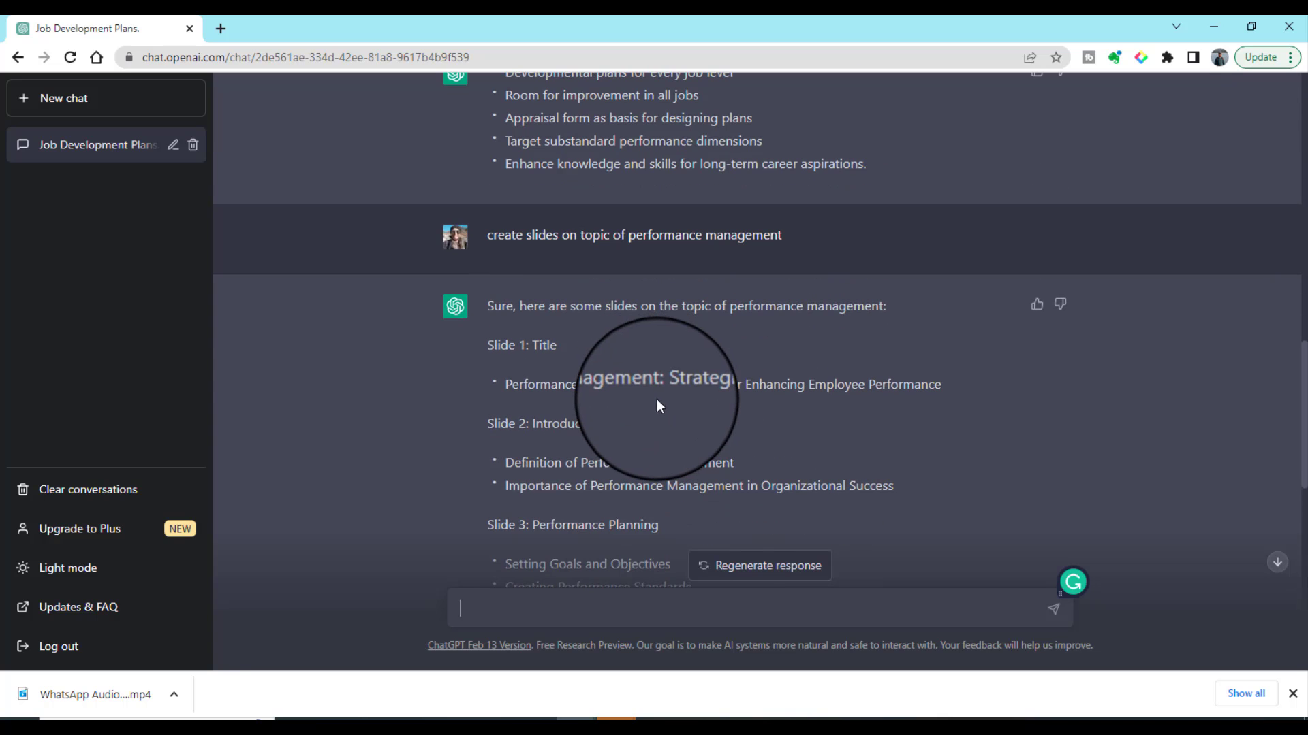
mouse_move(696, 420)
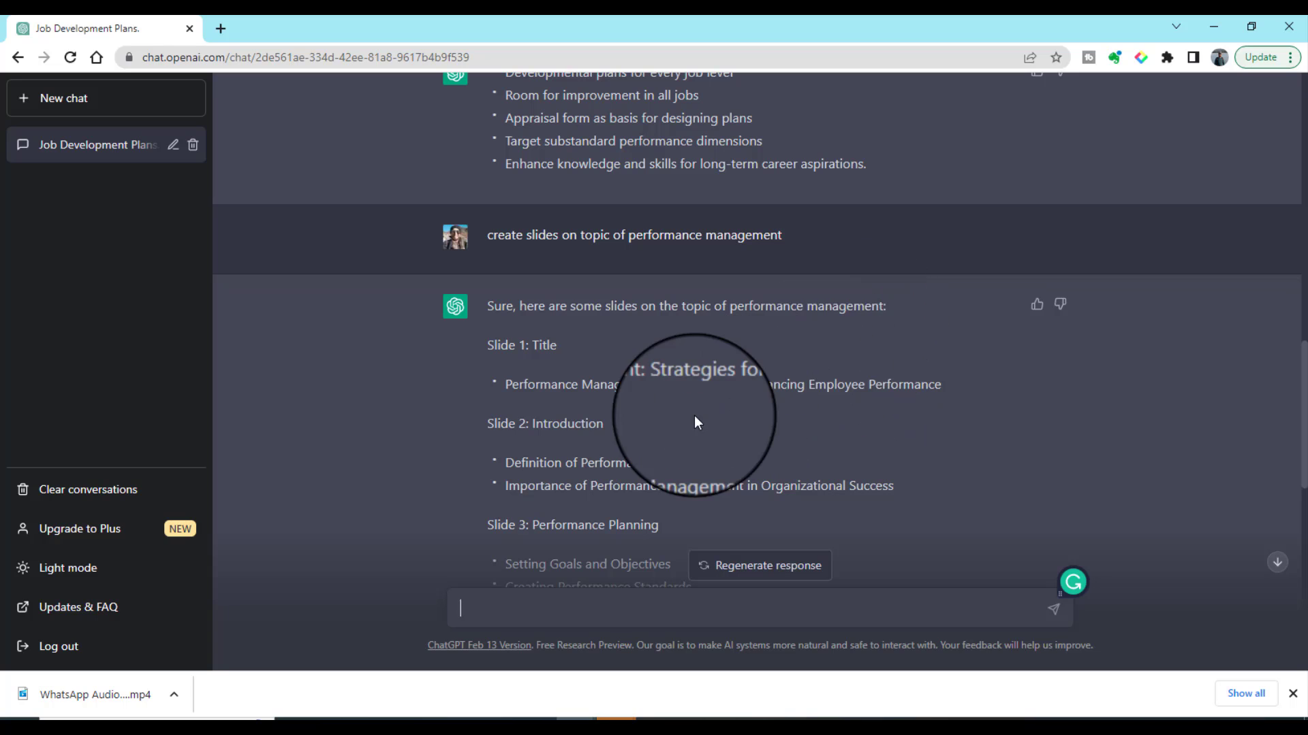
scroll(down, 3)
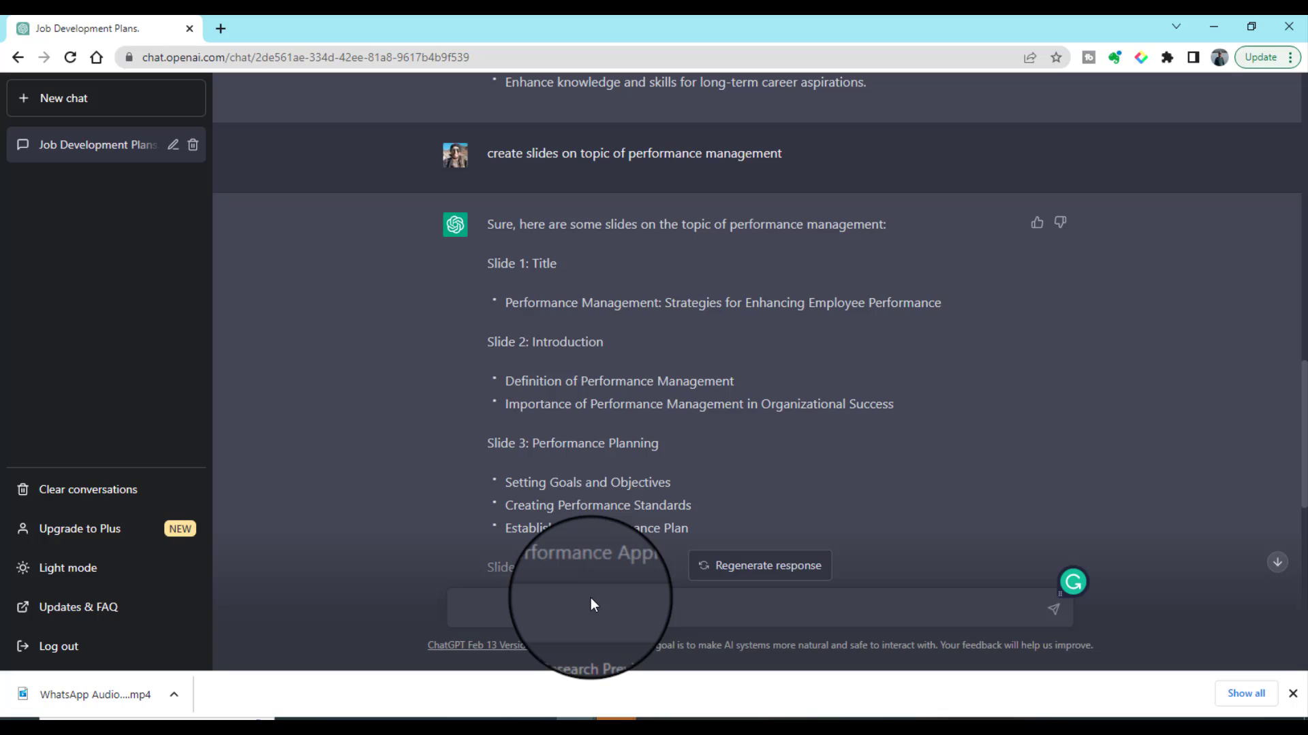
Send a follow-up asking for bullets for slide 1 of the outline
text(provide)
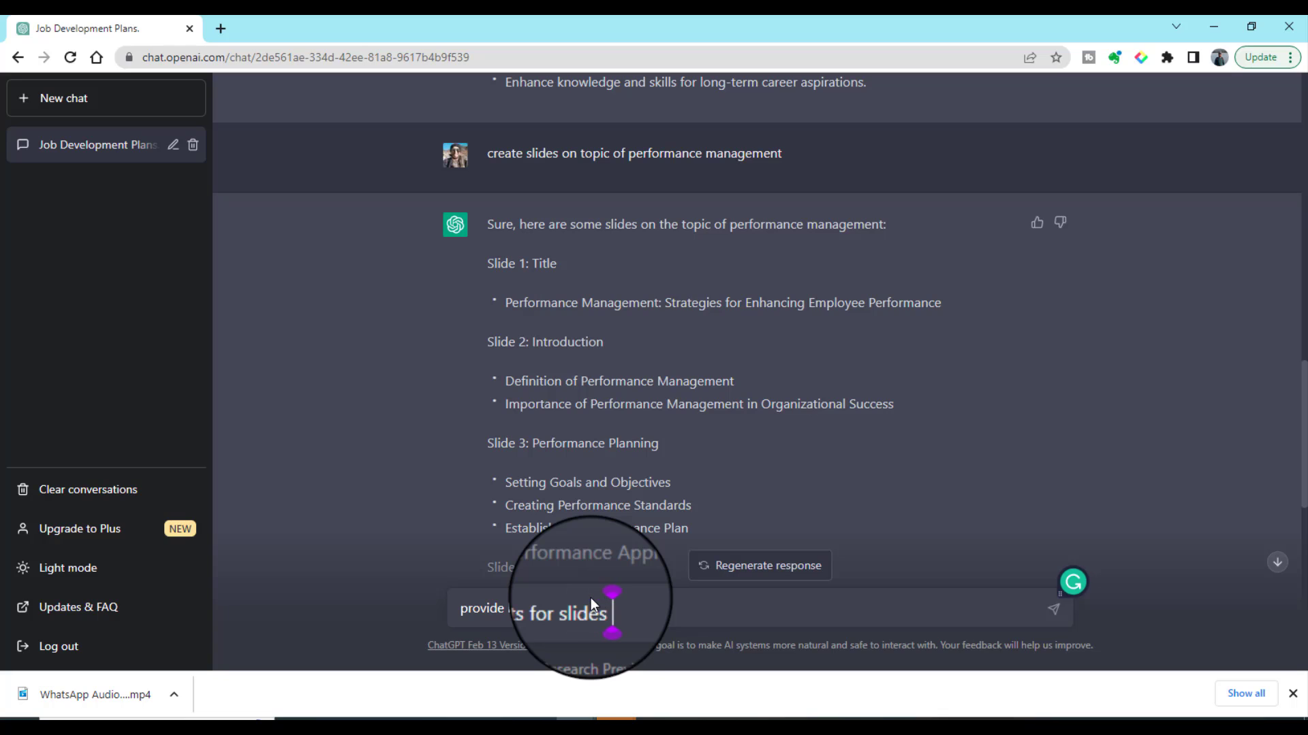
text(1)
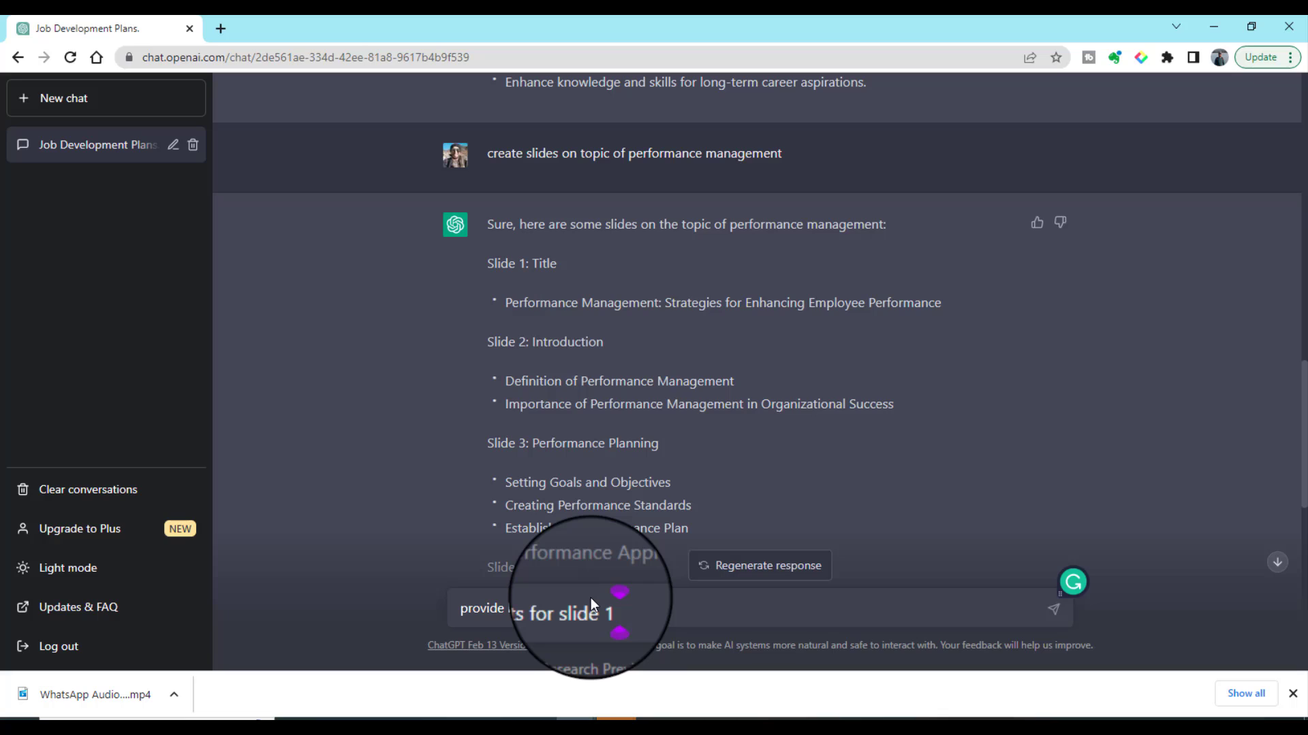
click(609, 608)
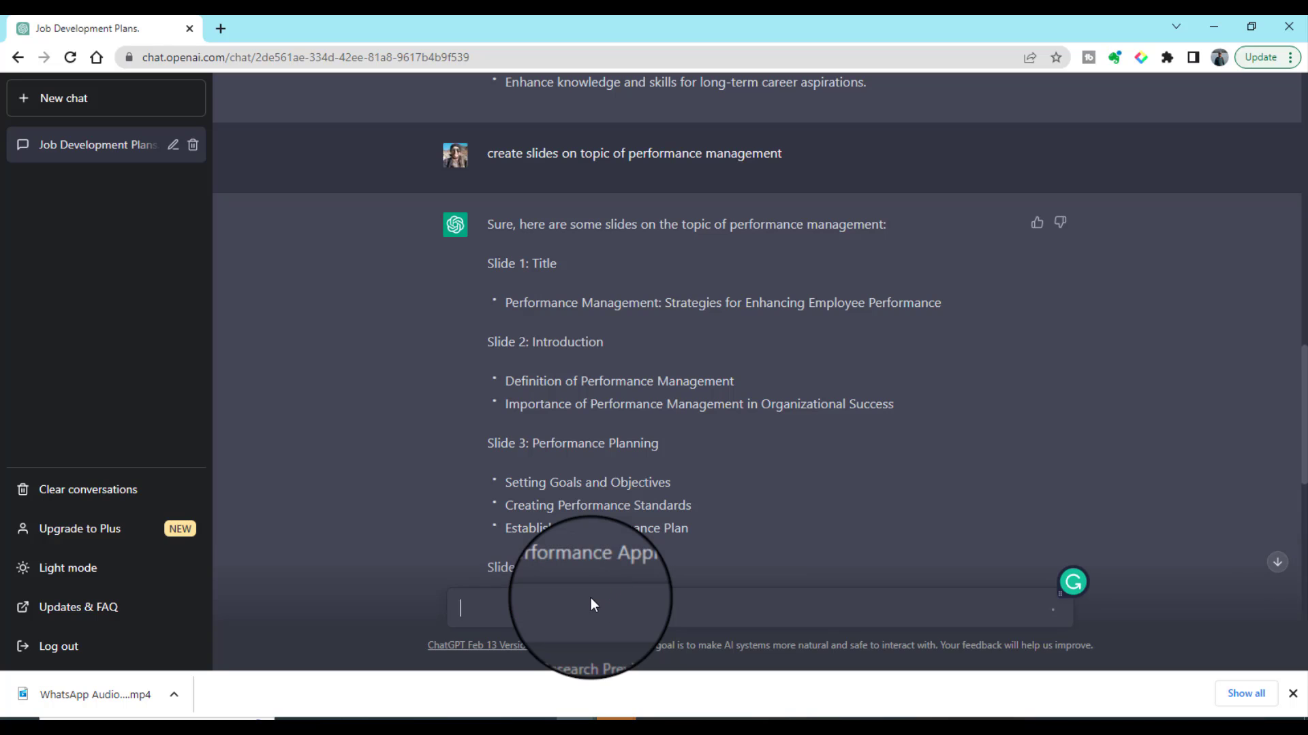
Scroll past the eight-slide outline to the four bullets returned for slide 1
scroll(down, 3)
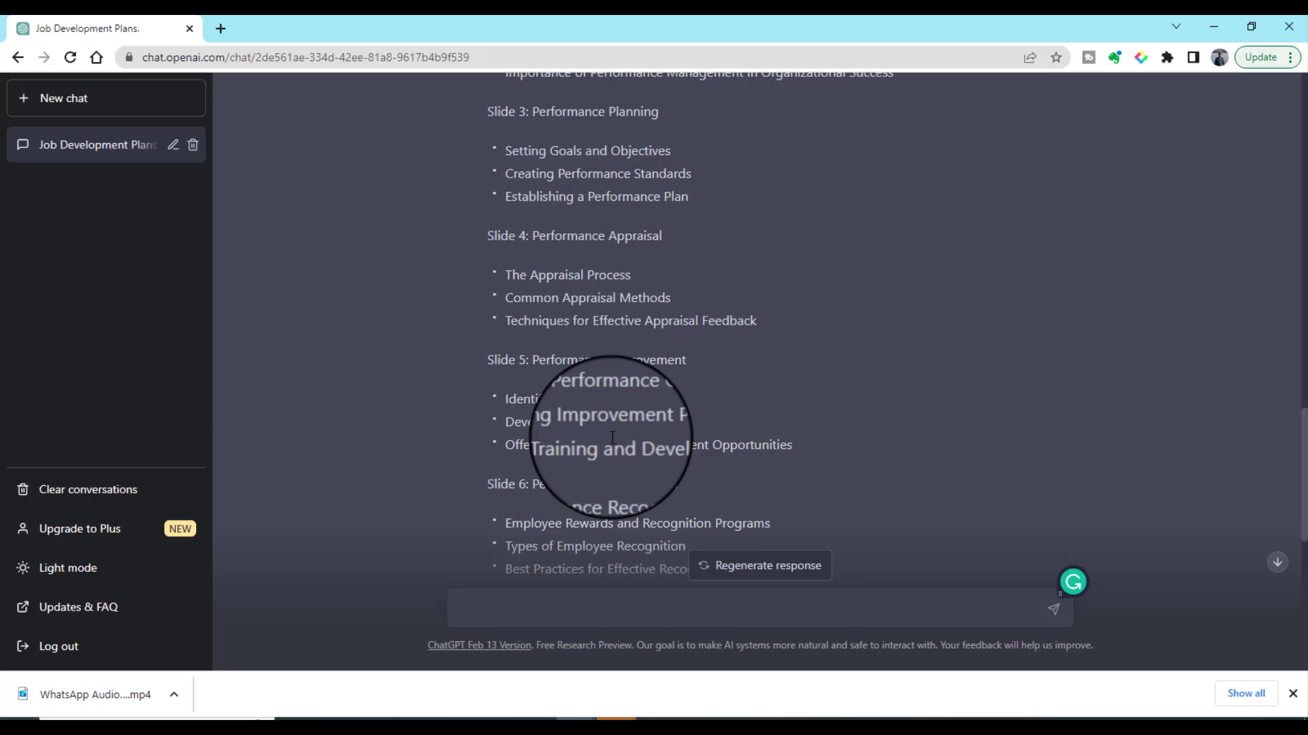
scroll(down, 3)
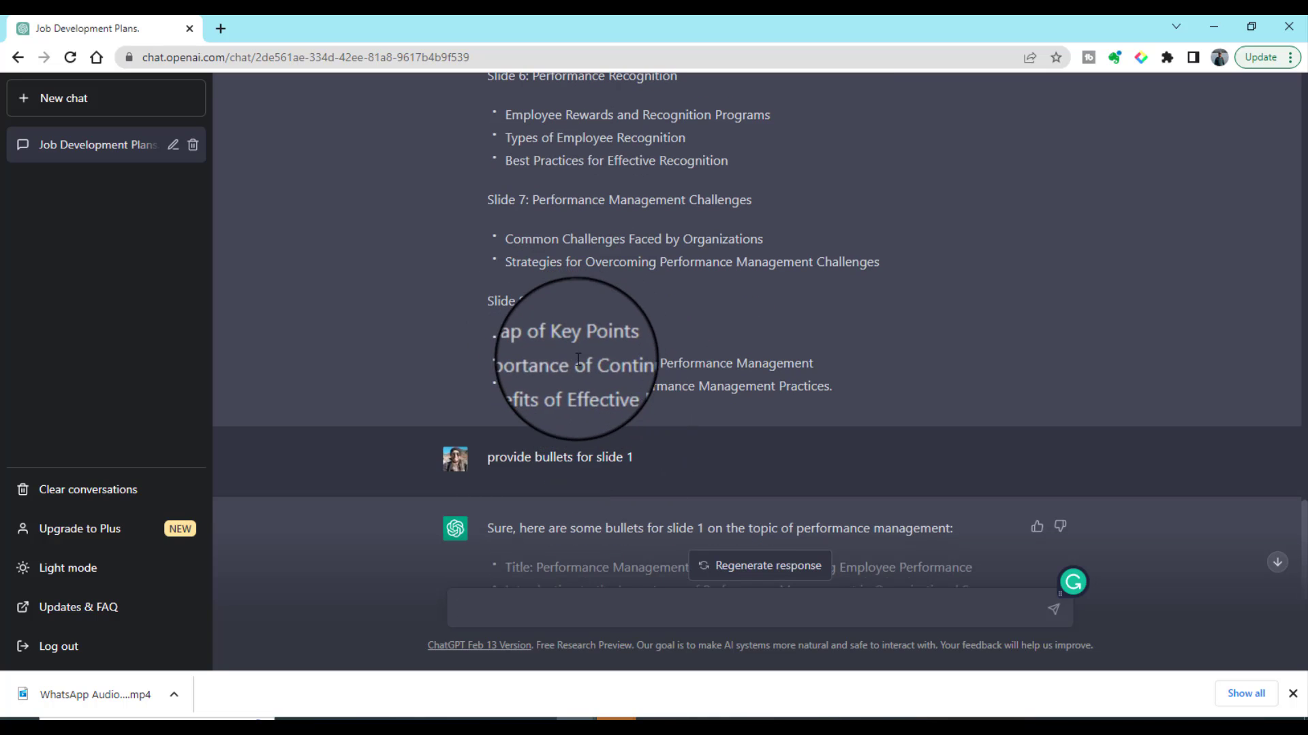
scroll(down, 3)
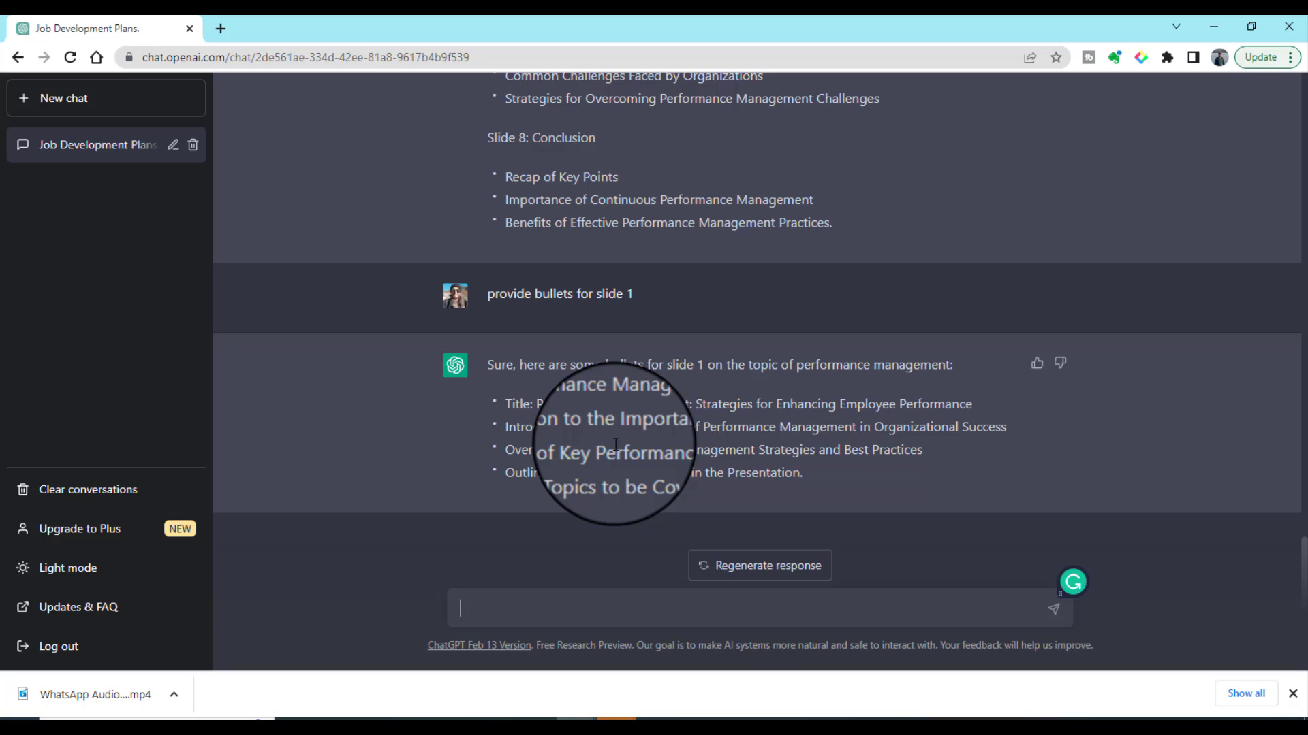